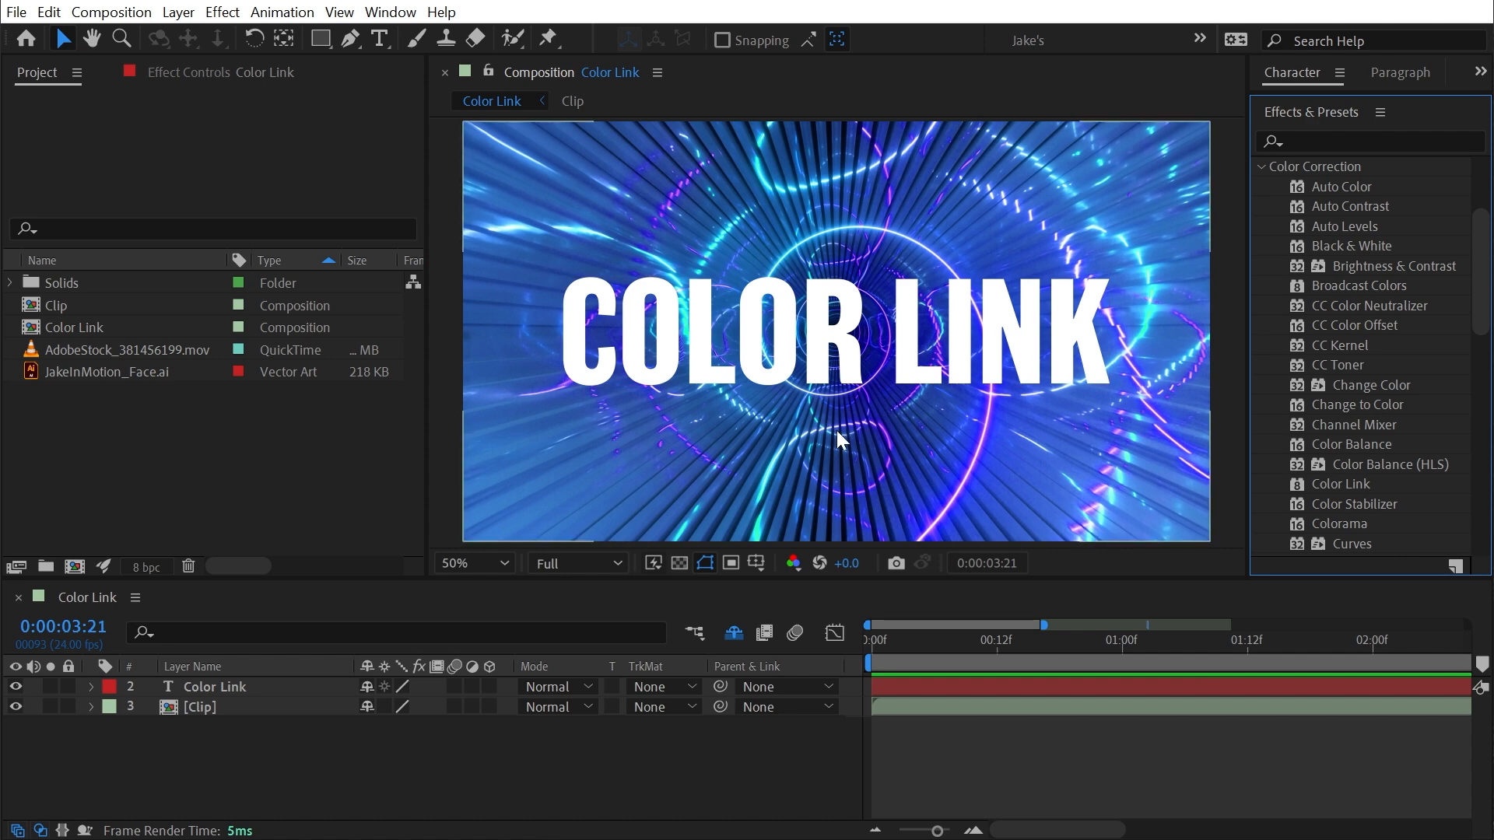
{"action": "mouse_move", "coordinate": [838, 449]}
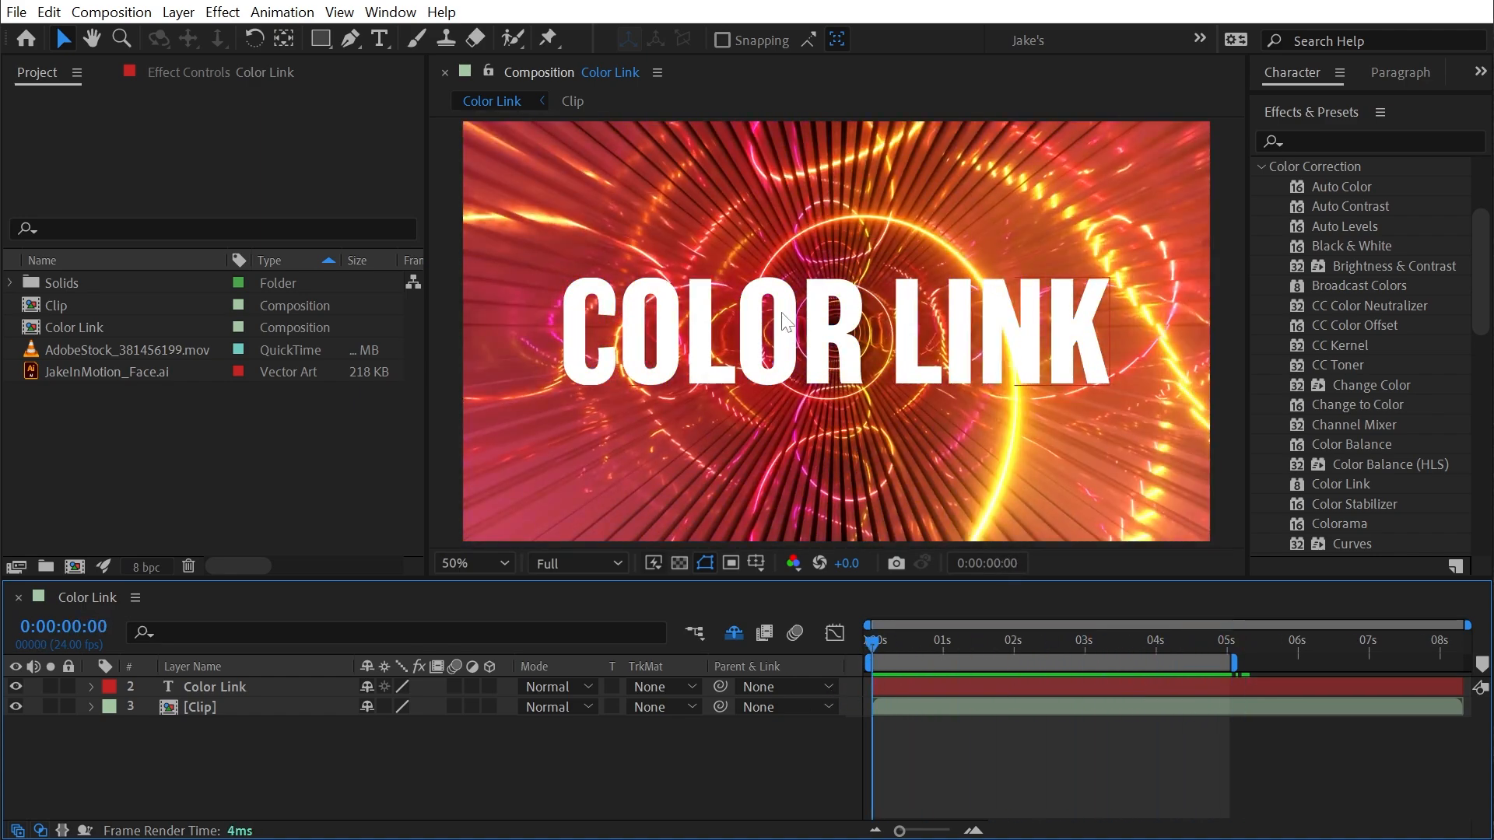
- Select the COLOR LINK text layer so Color Link can be applied to it
{"action": "left_click", "coordinate": [215, 687]}
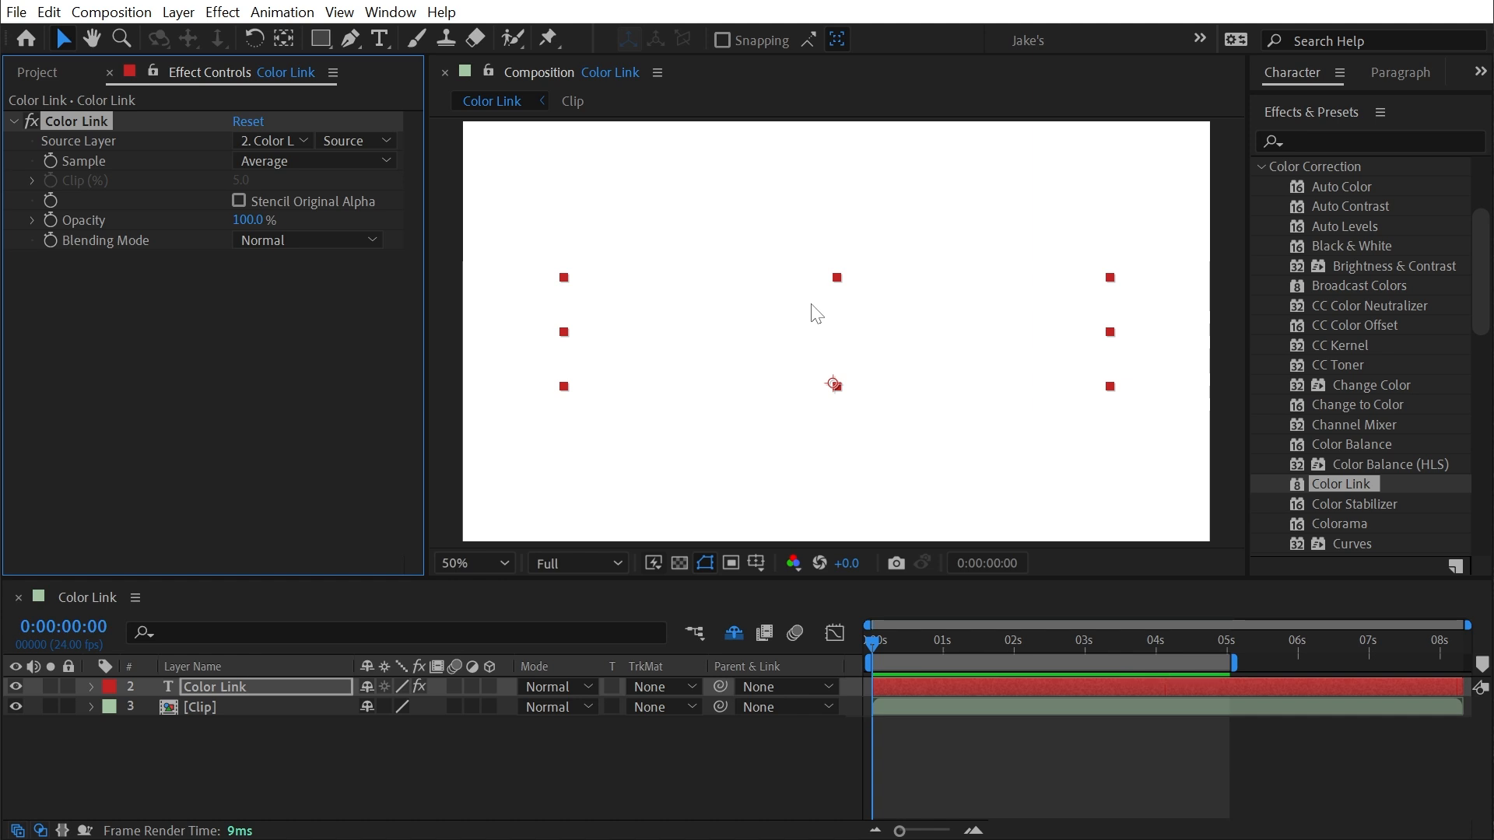
{"action": "mouse_move", "coordinate": [617, 375]}
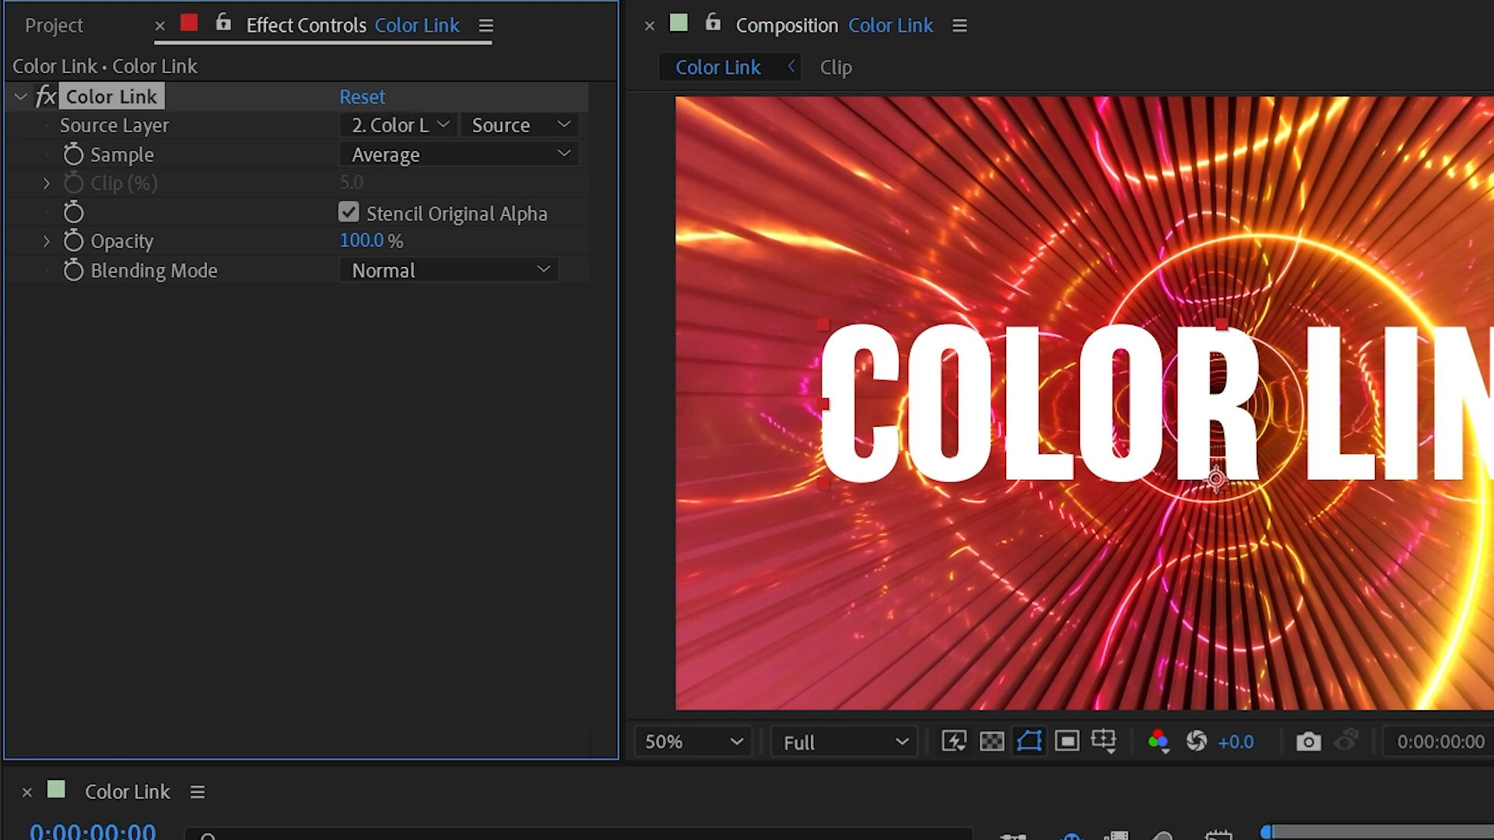
- Set Color Link's Source Layer to 3. Clip and Sample to Brightest, tinting the text pink
{"action": "left_click", "coordinate": [399, 125]}
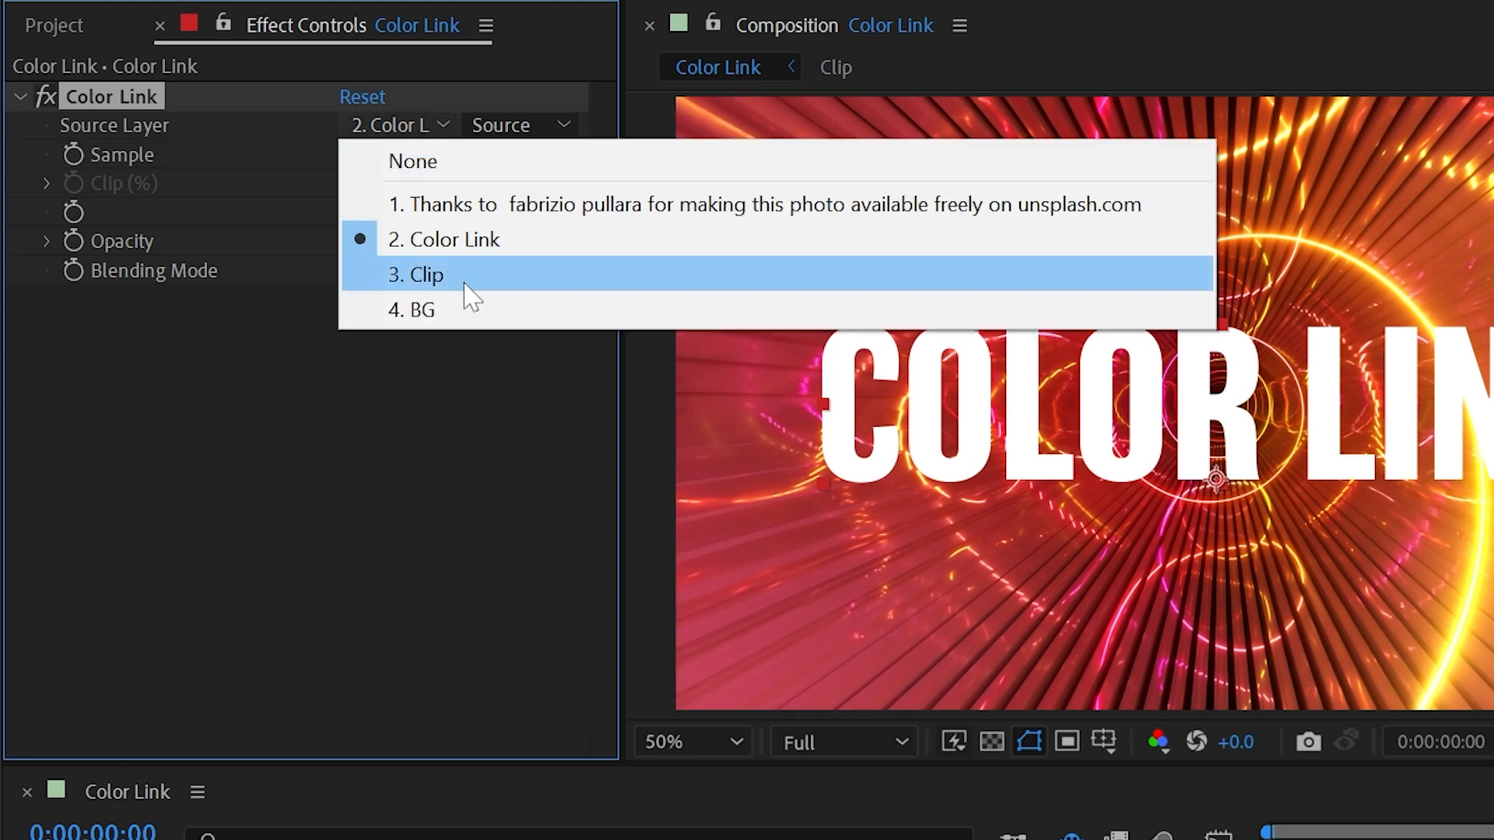
{"action": "left_click", "coordinate": [419, 274]}
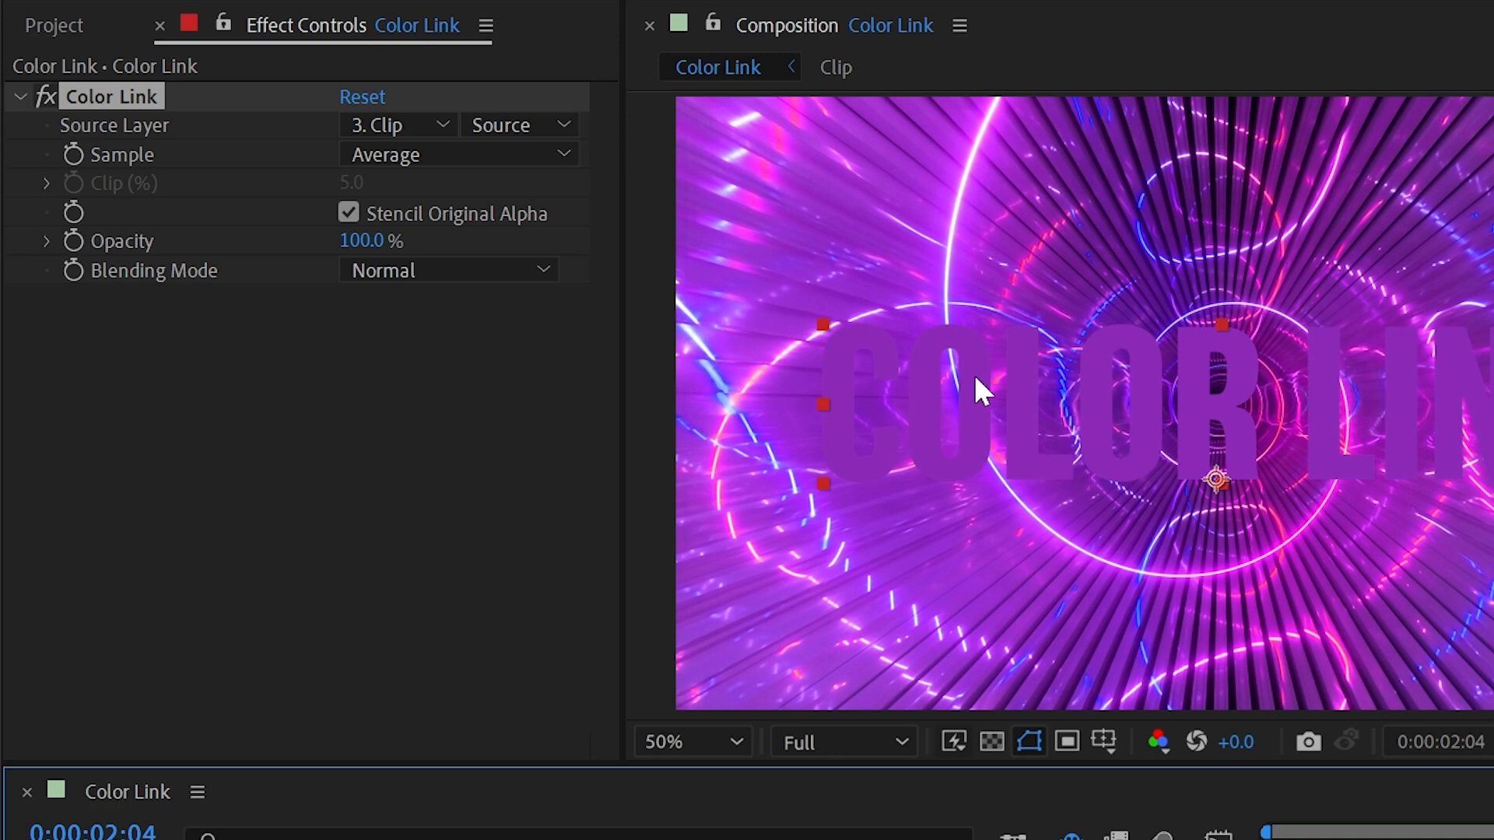
{"action": "mouse_move", "coordinate": [1187, 395]}
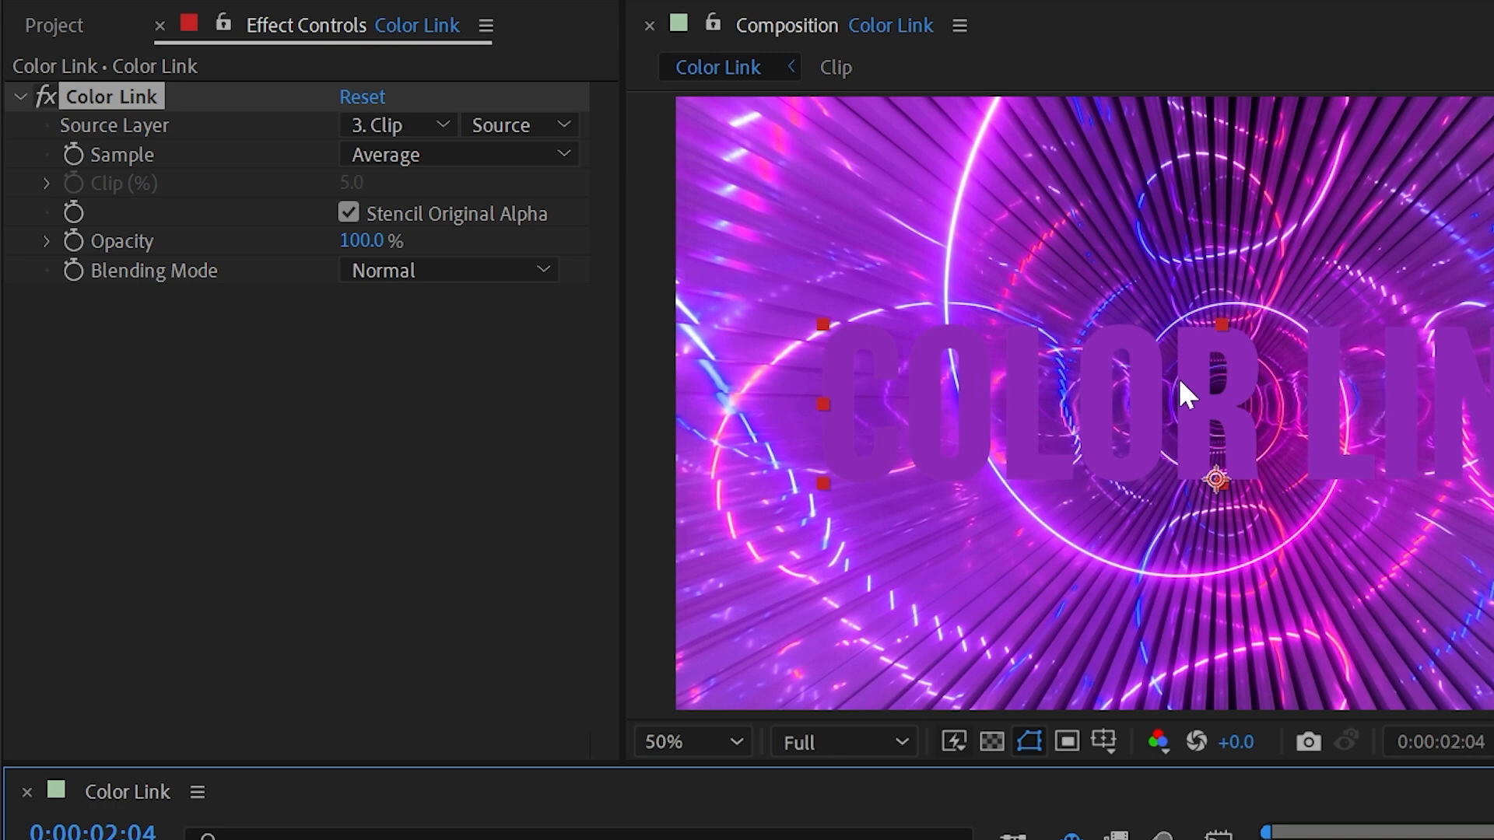
{"action": "left_click", "coordinate": [457, 154]}
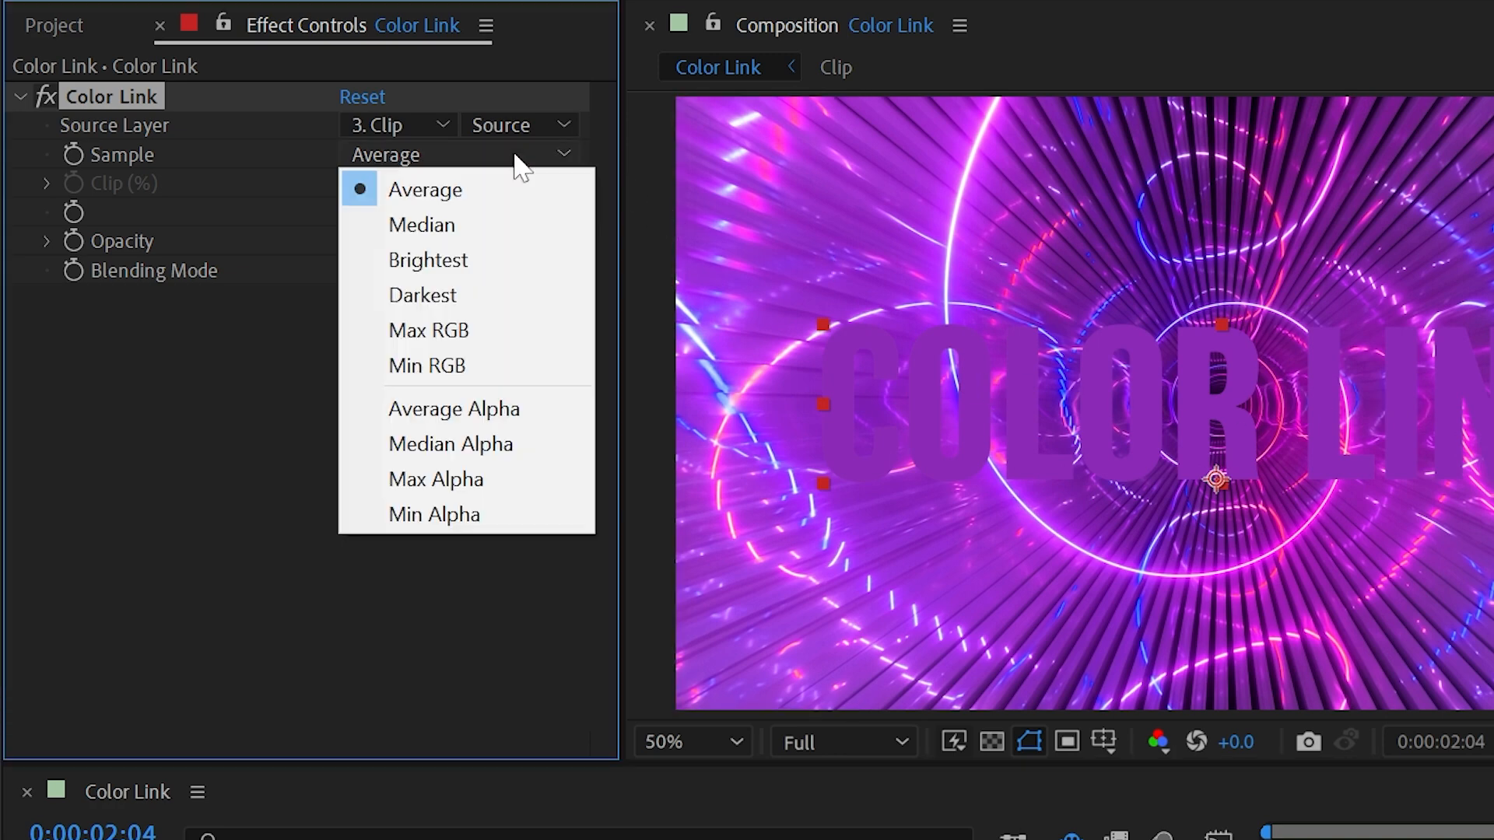
{"action": "mouse_move", "coordinate": [467, 260]}
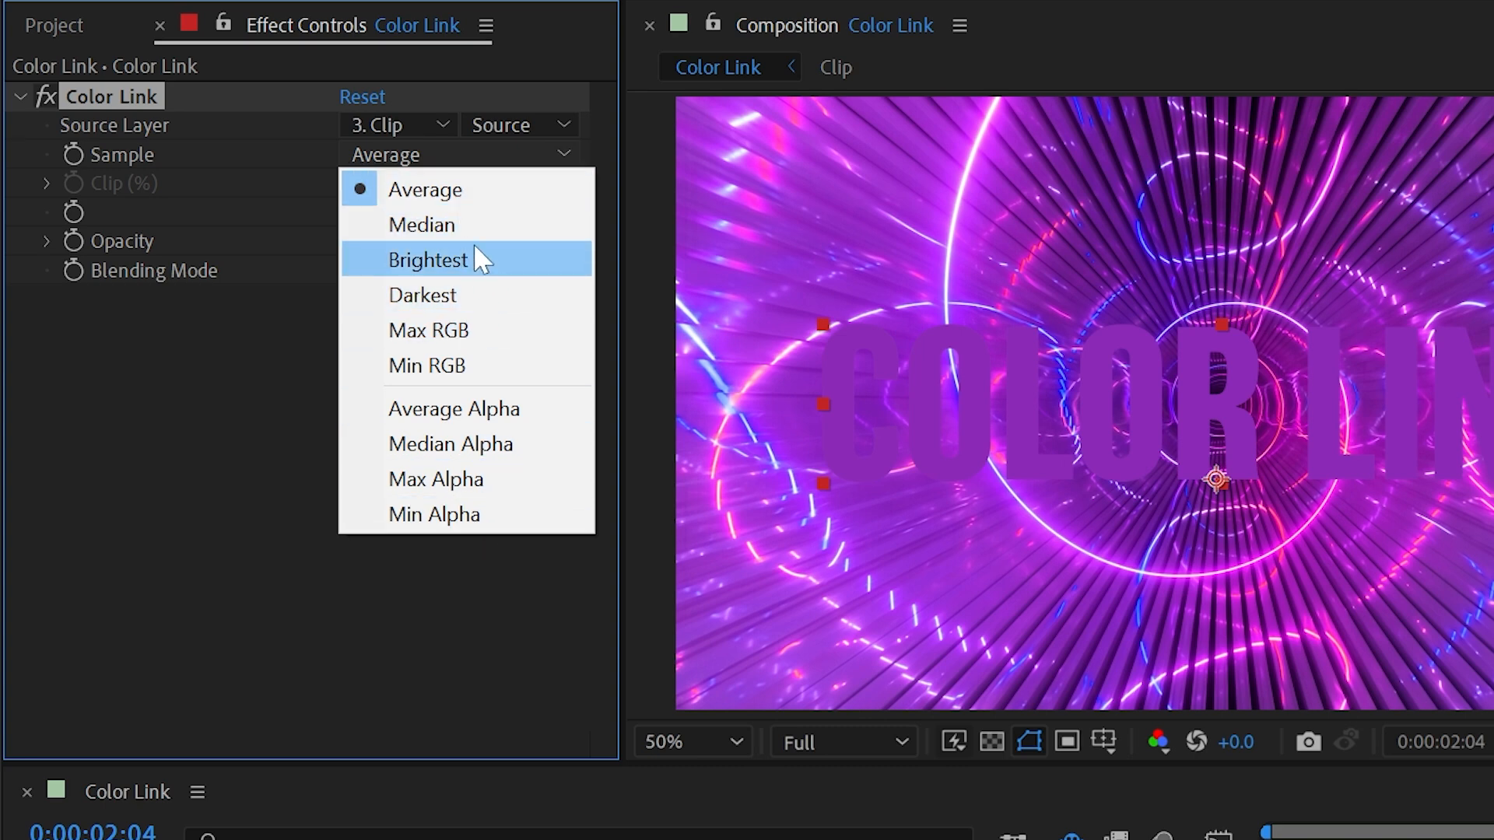
{"action": "left_click", "coordinate": [430, 260]}
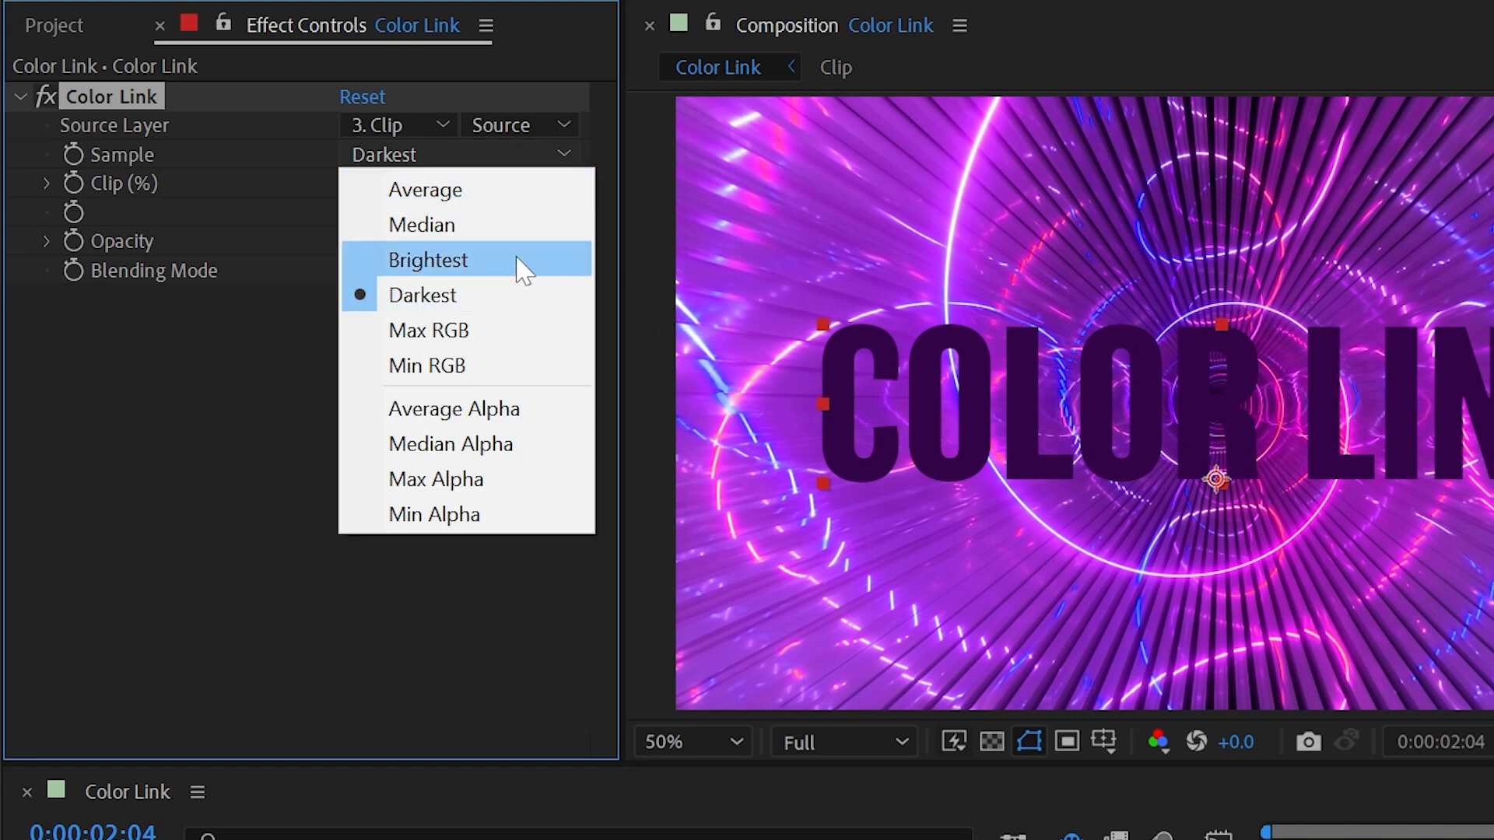
{"action": "left_click", "coordinate": [428, 260]}
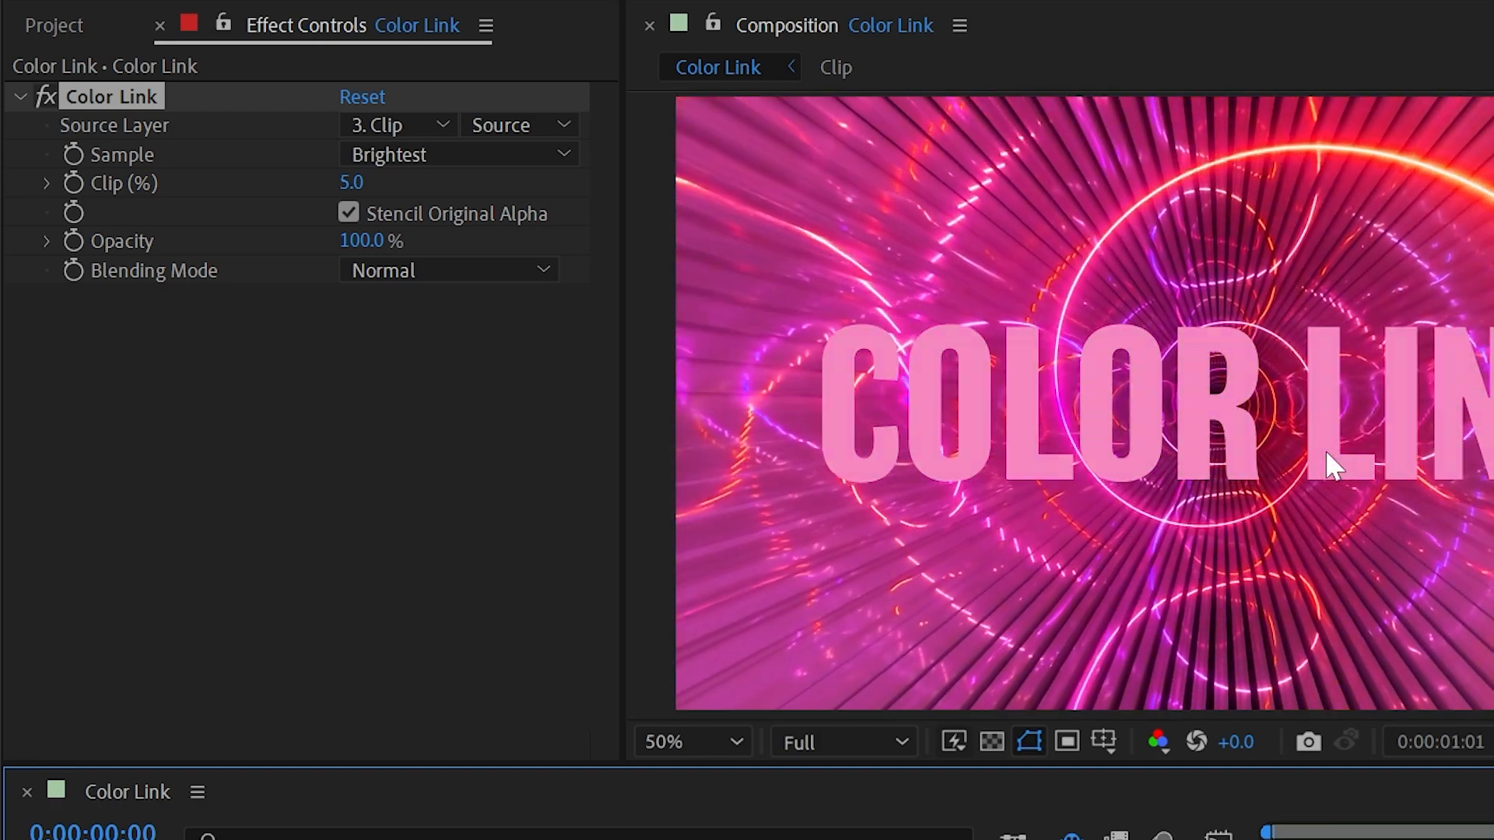
{"action": "left_click", "coordinate": [458, 154]}
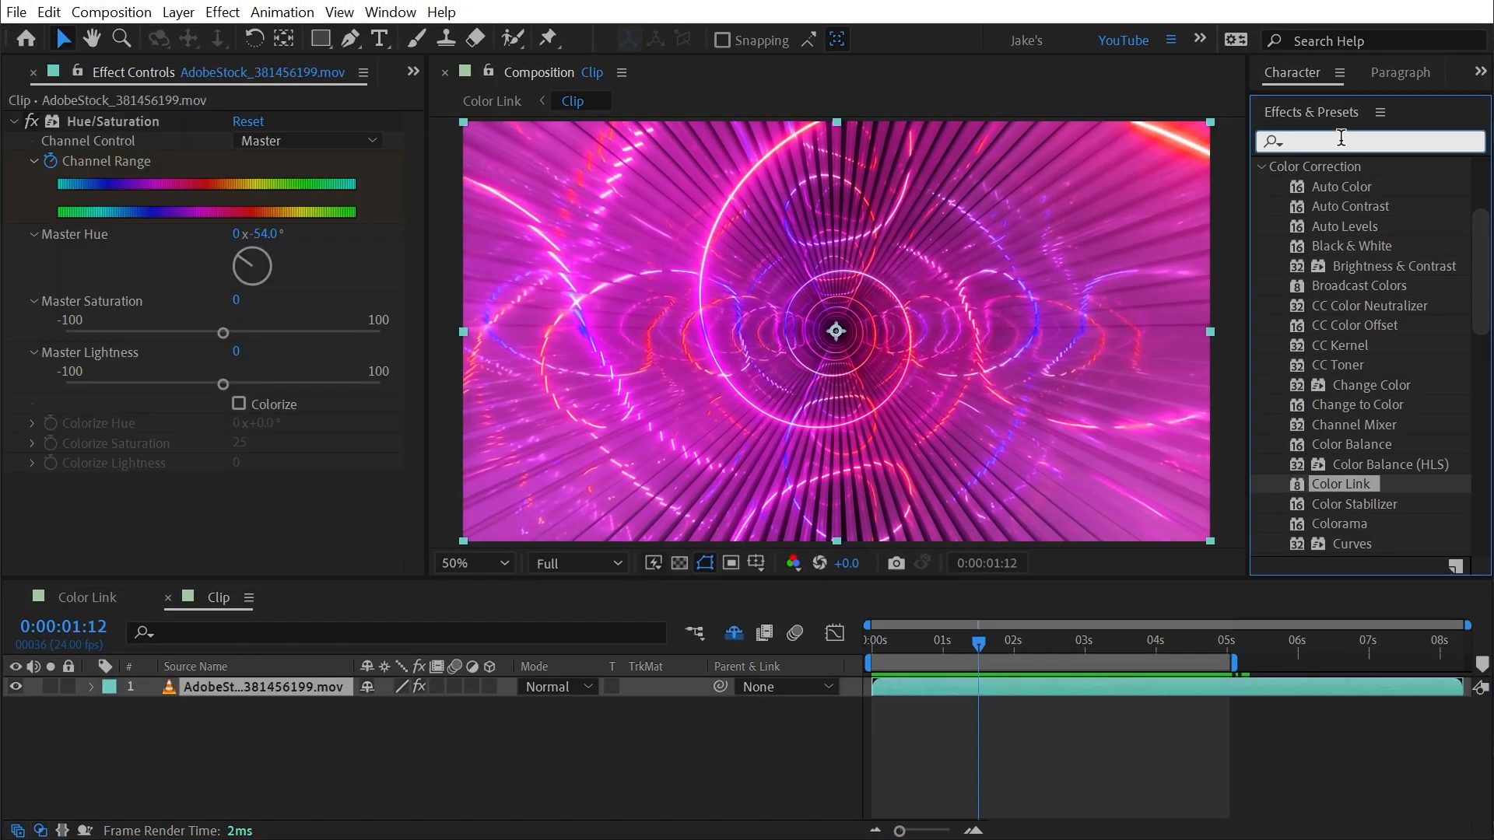
- Add Color Key to the tunnel footage keying white, with Color Tolerance 78 and softened edges
{"action": "type", "text": "color ke"}
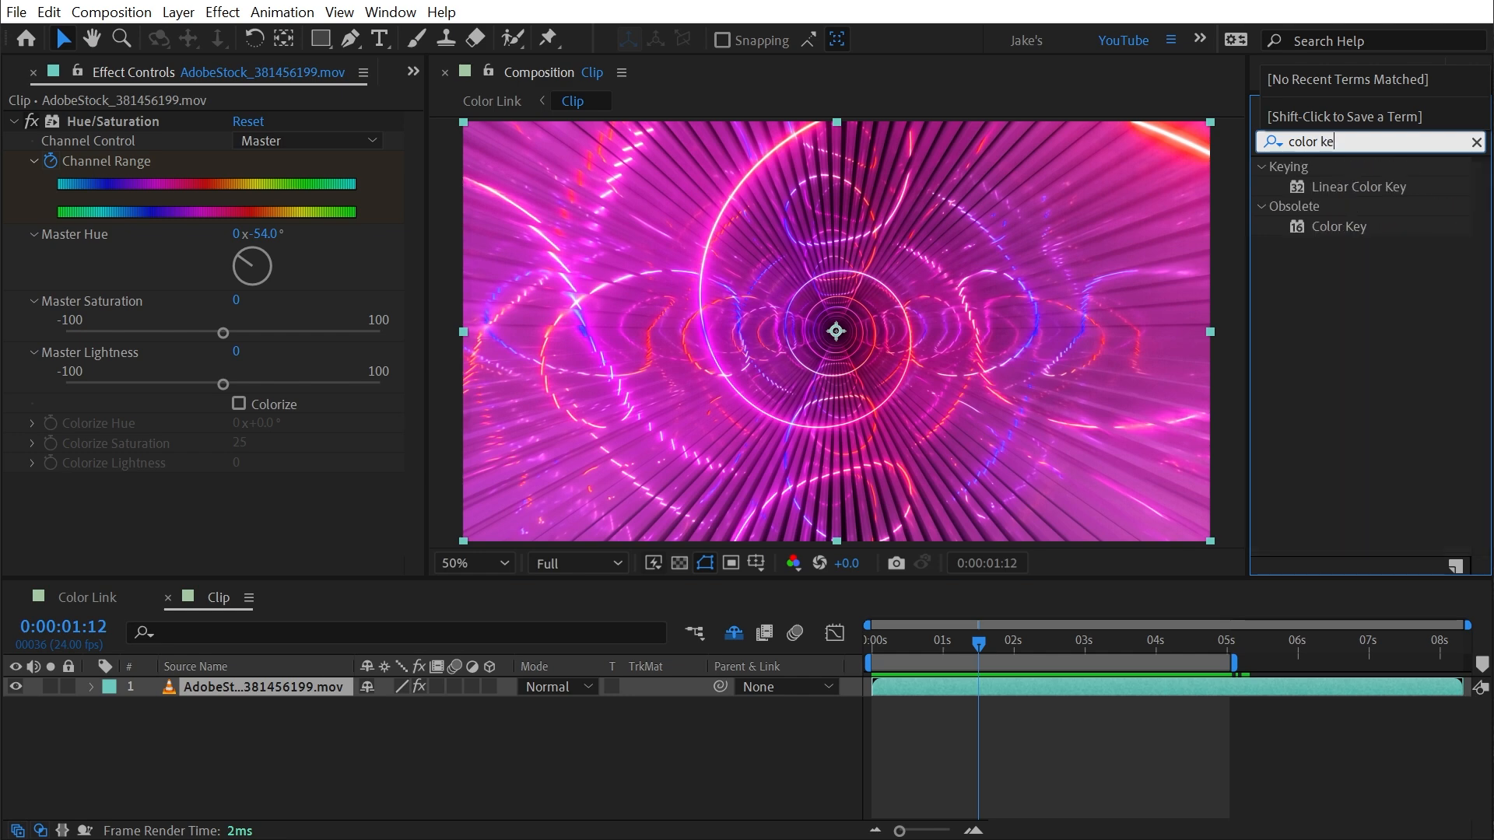
{"action": "double_click", "coordinate": [1339, 226]}
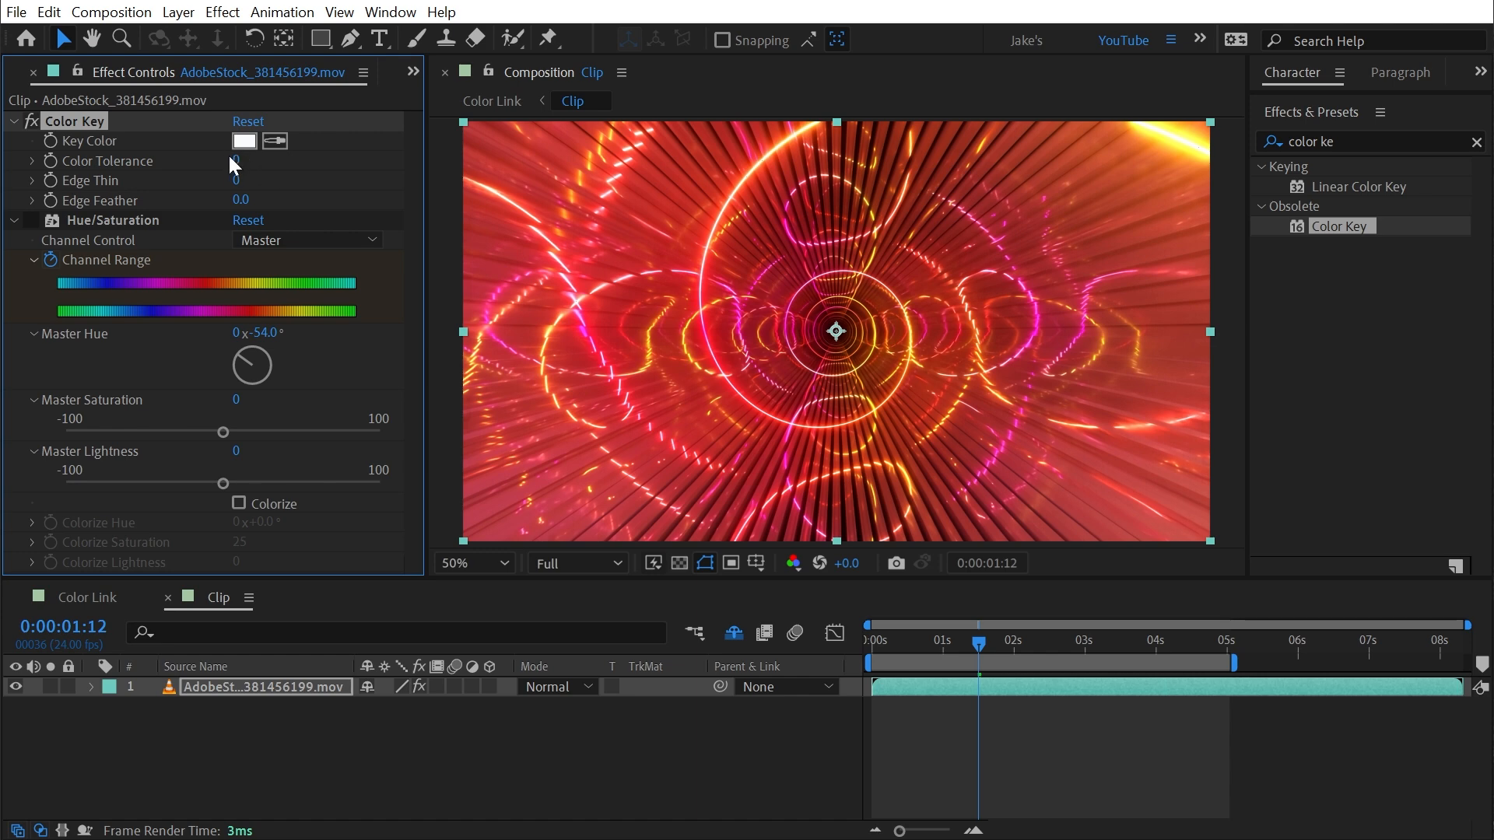
{"action": "left_click", "coordinate": [245, 142]}
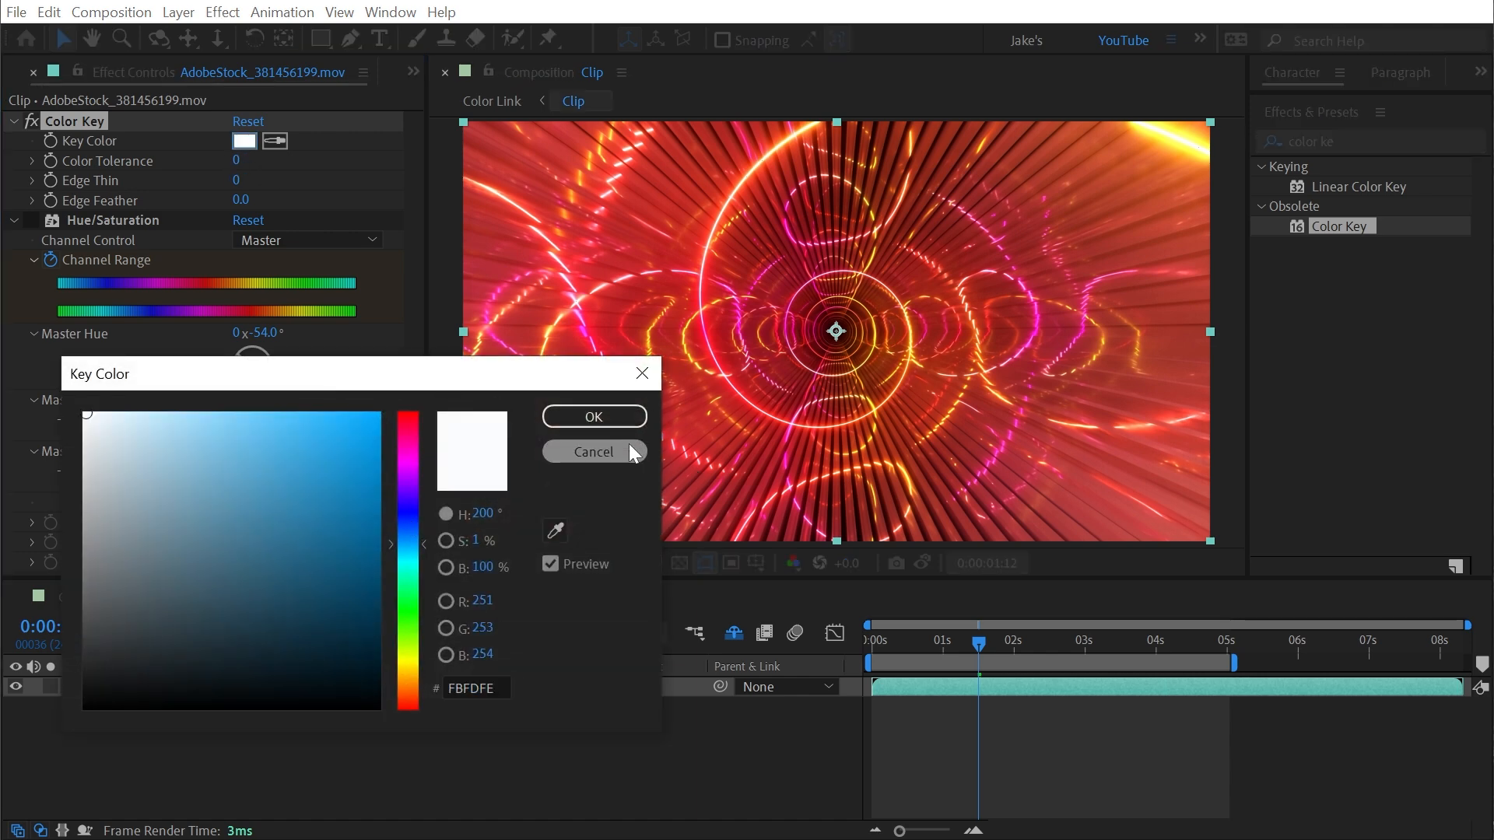
{"action": "left_click", "coordinate": [593, 417]}
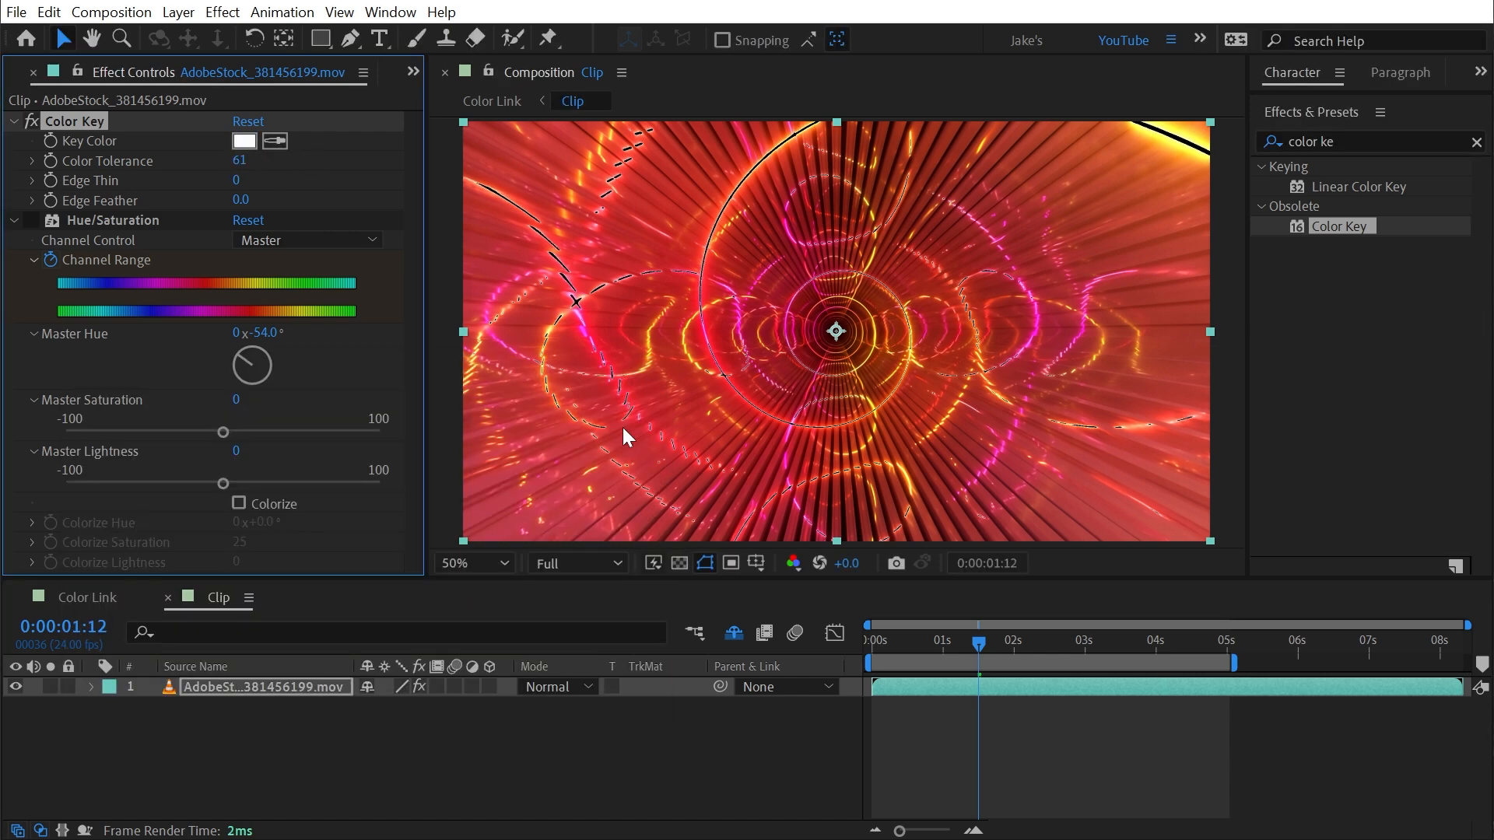
{"action": "left_click_drag", "start_coordinate": [240, 160], "coordinate": [246, 201]}
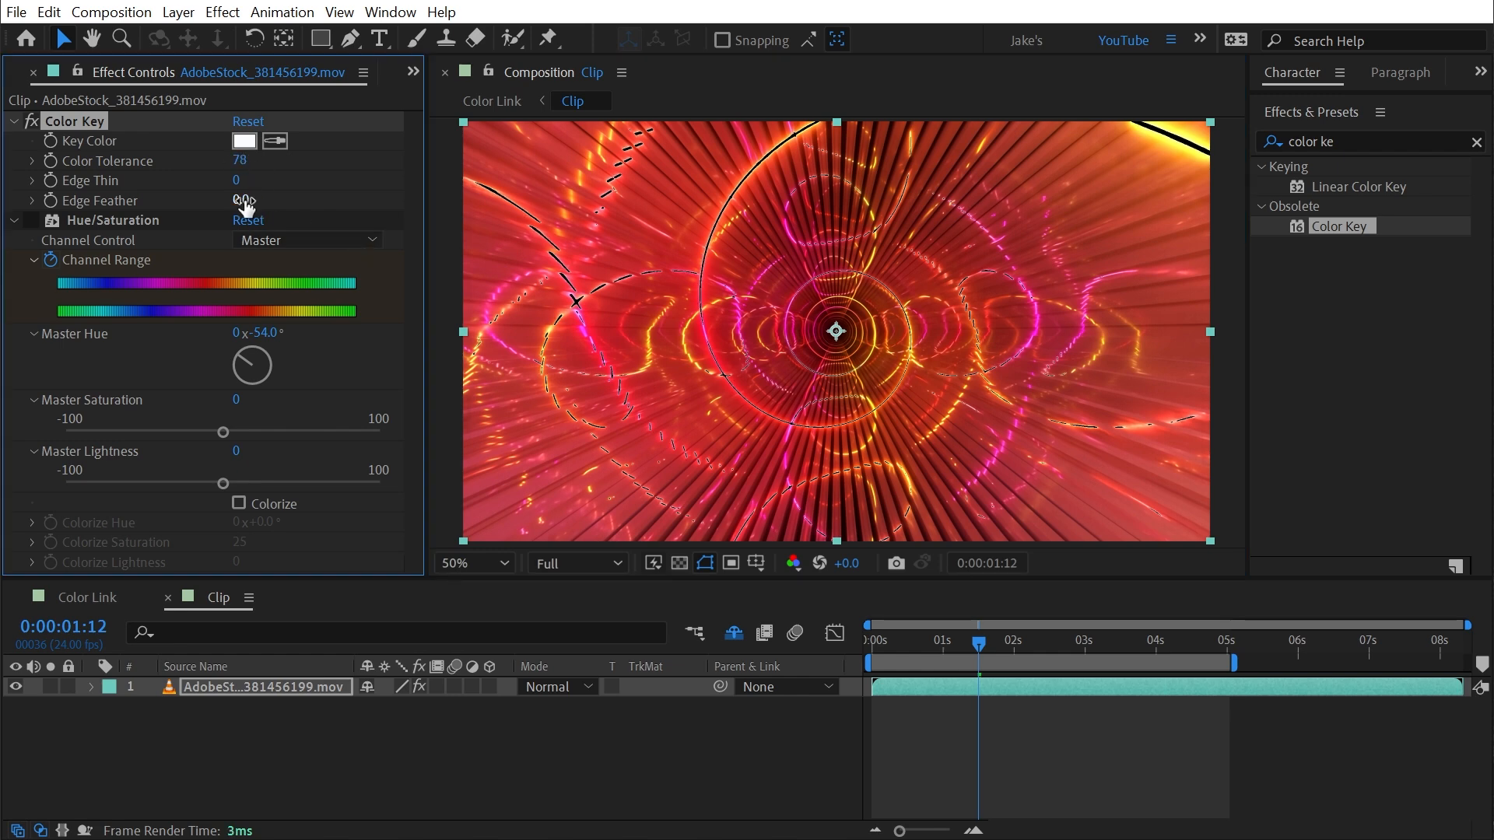
{"action": "left_click_drag", "start_coordinate": [241, 201], "coordinate": [277, 201]}
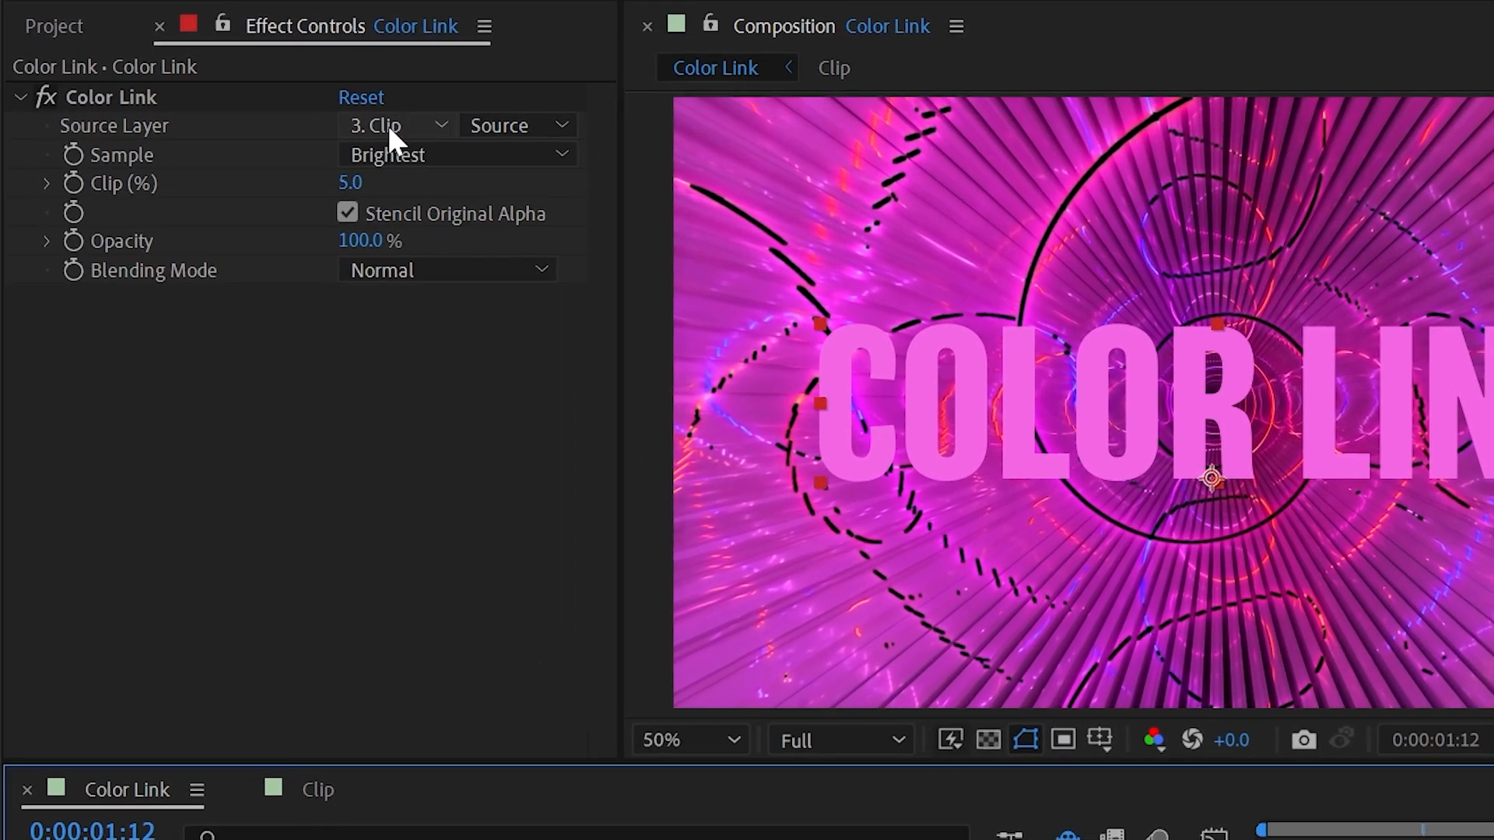
- Try Minimum Alpha sampling on Color Link, then return it to Average Alpha
{"action": "left_click", "coordinate": [458, 154]}
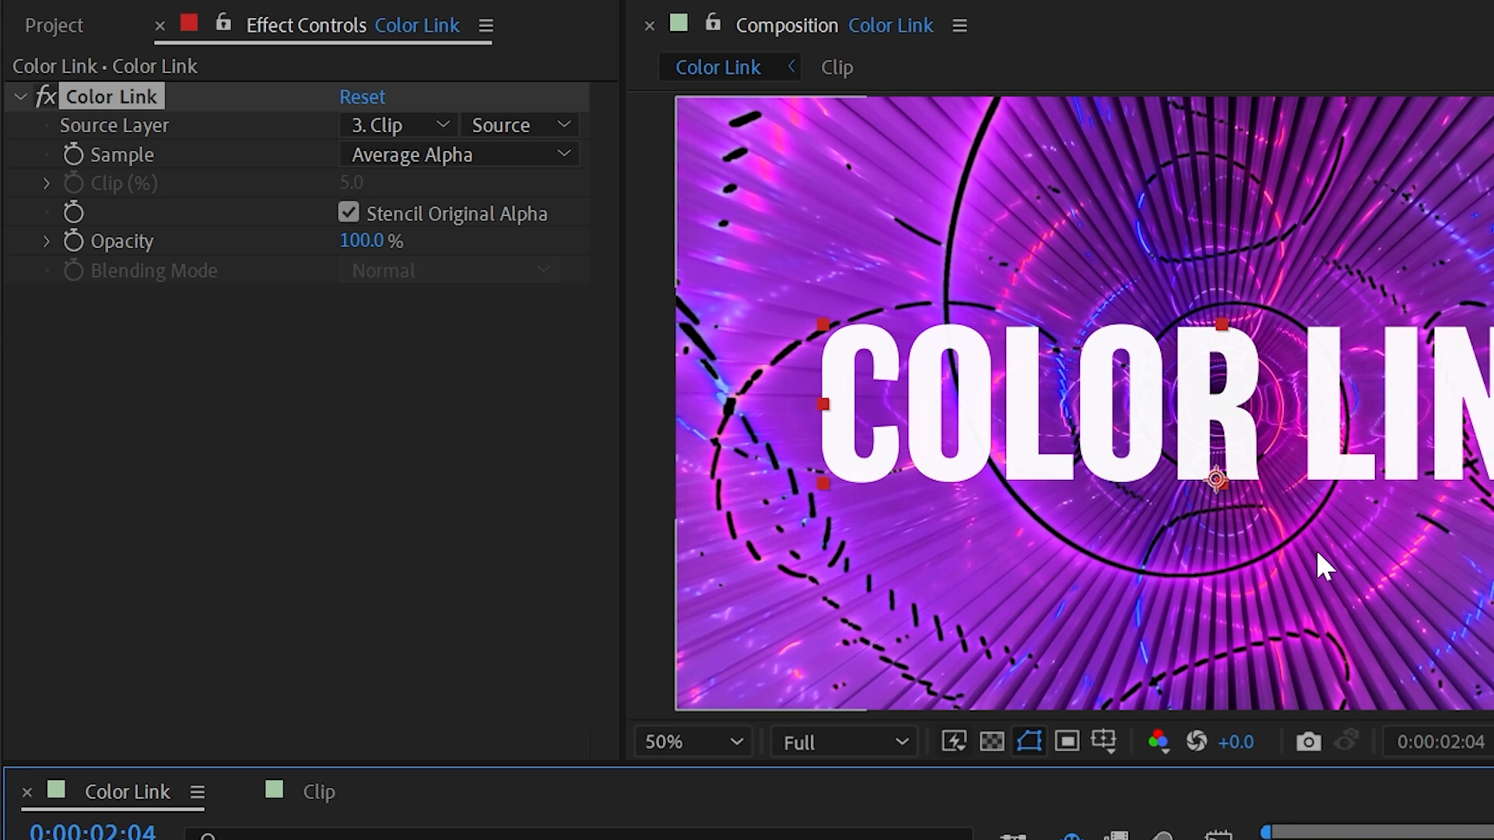
{"action": "mouse_move", "coordinate": [1100, 519]}
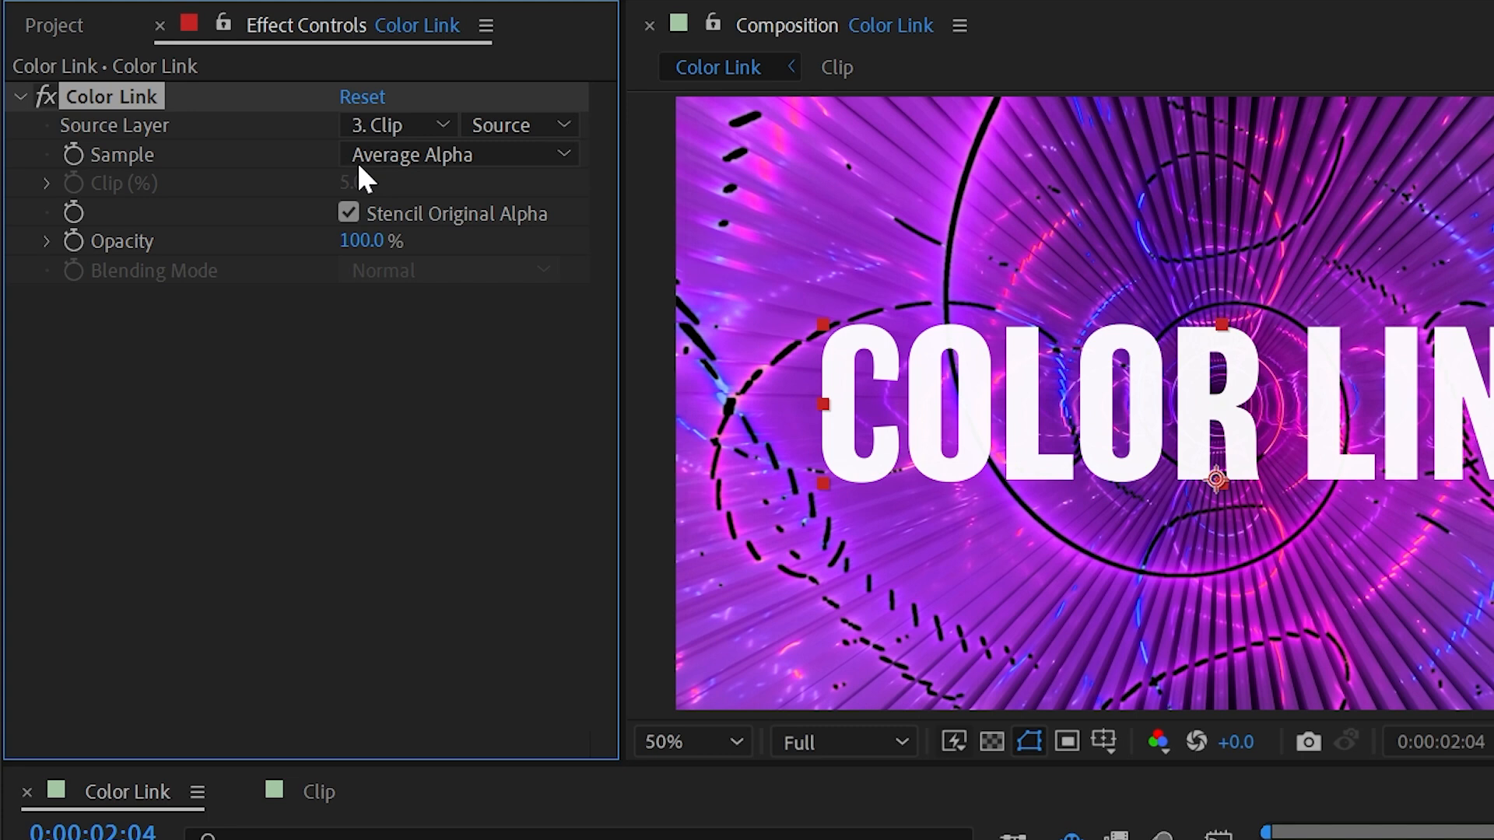
{"action": "left_click", "coordinate": [460, 154]}
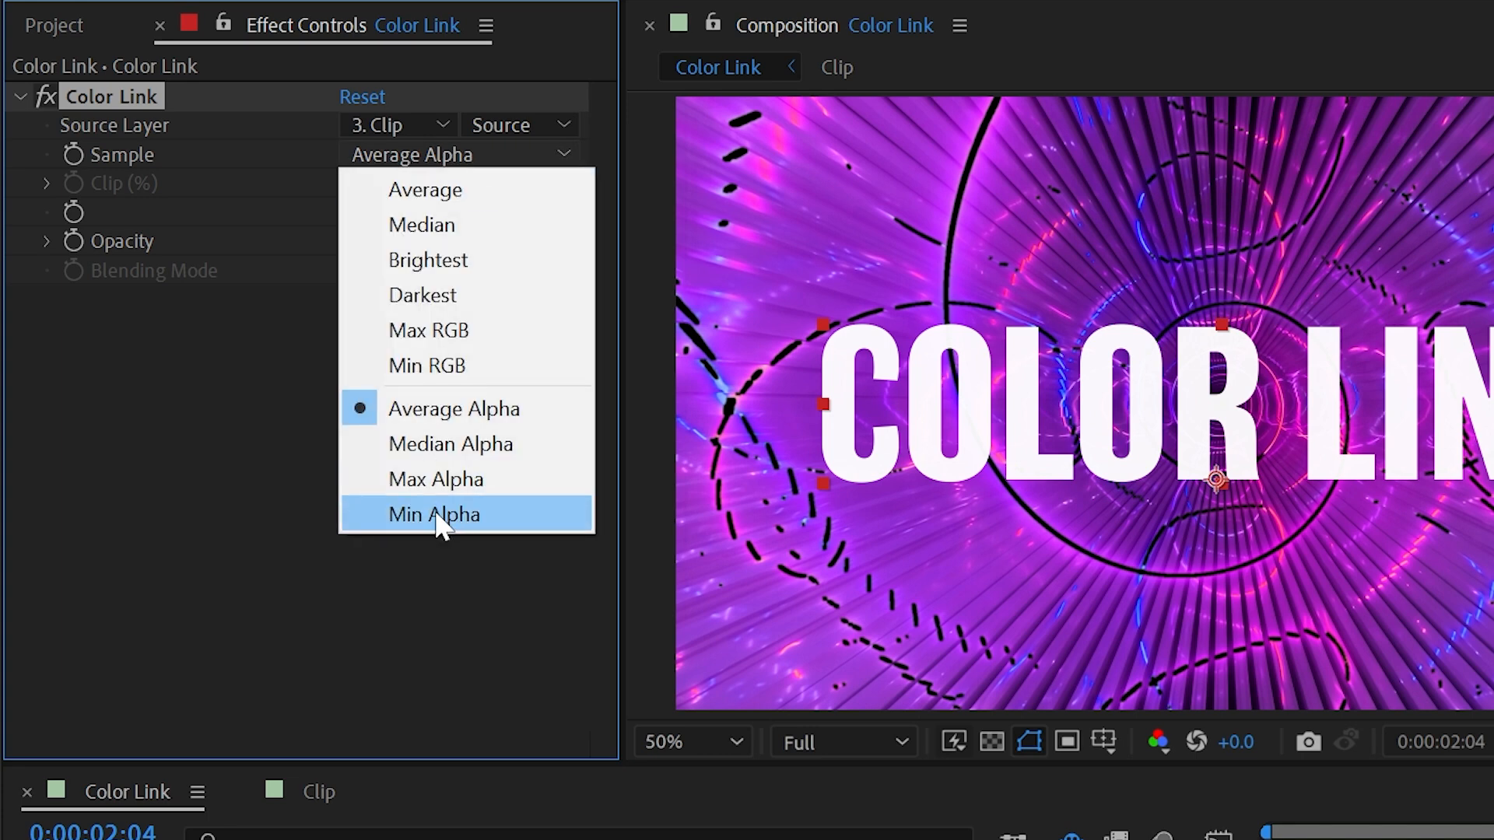
{"action": "left_click", "coordinate": [434, 513]}
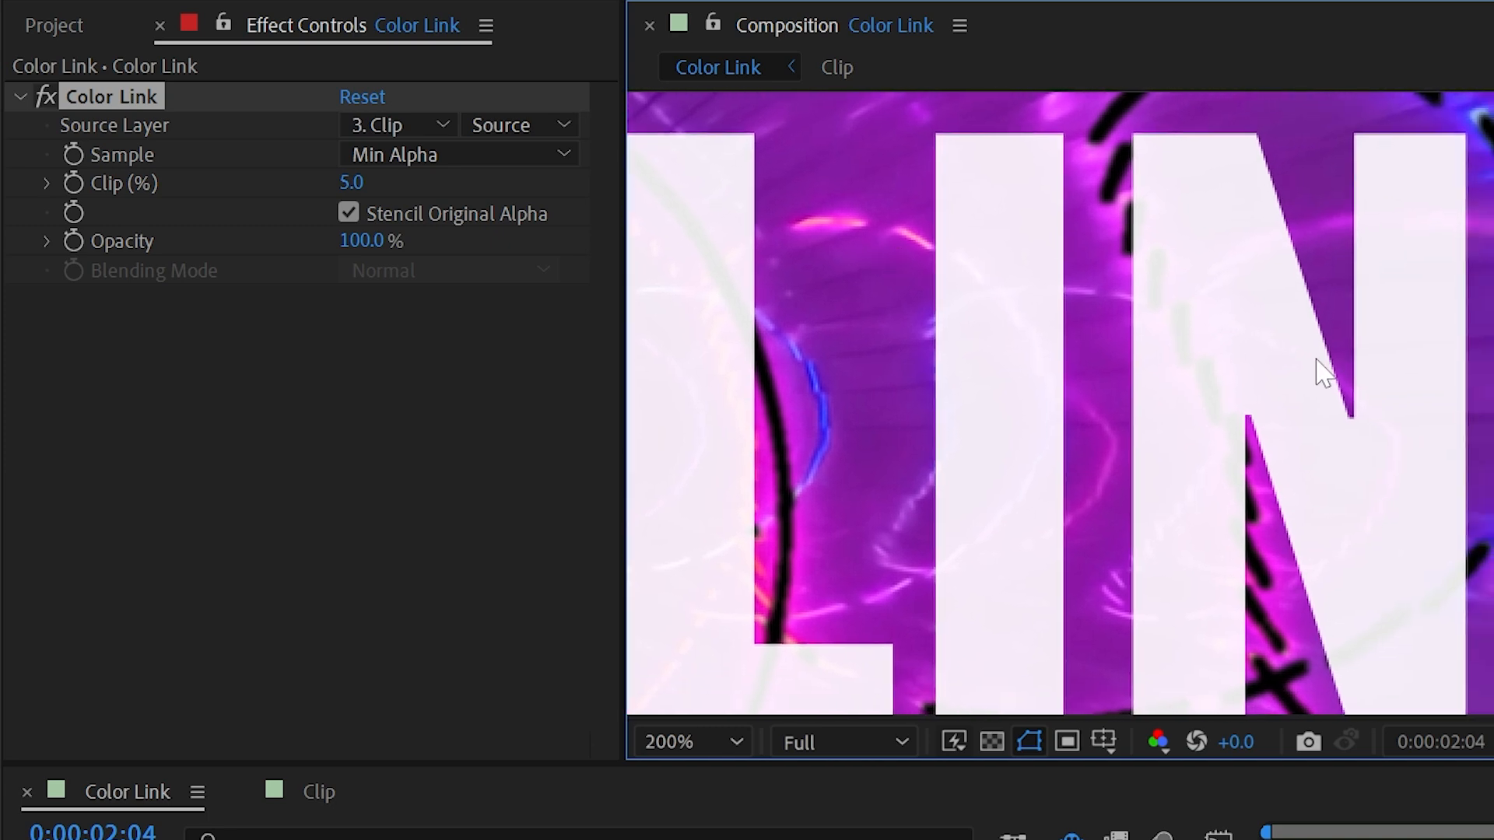
{"action": "left_click", "coordinate": [458, 154]}
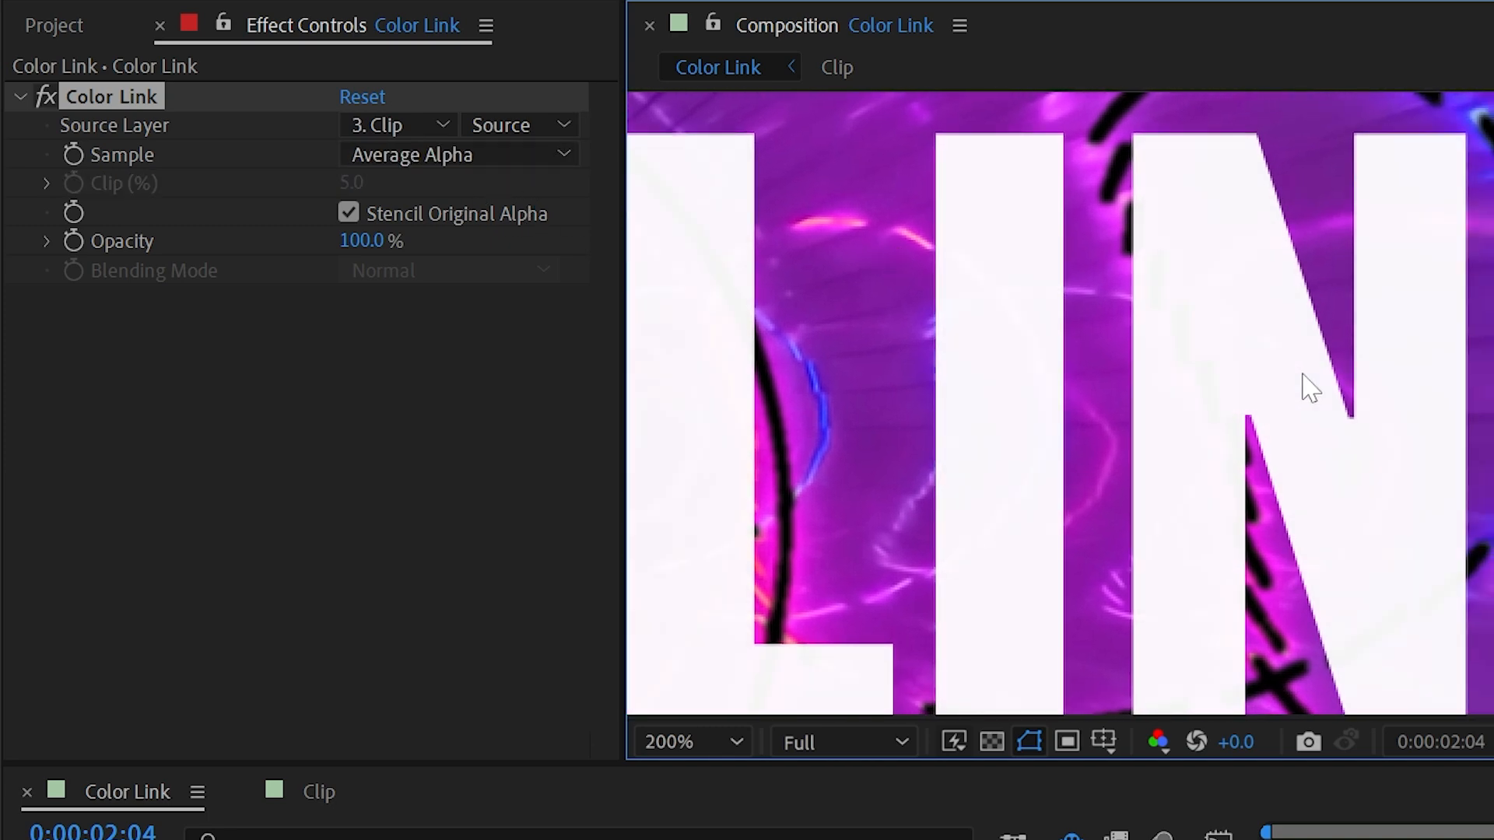
{"action": "left_click", "coordinate": [457, 154]}
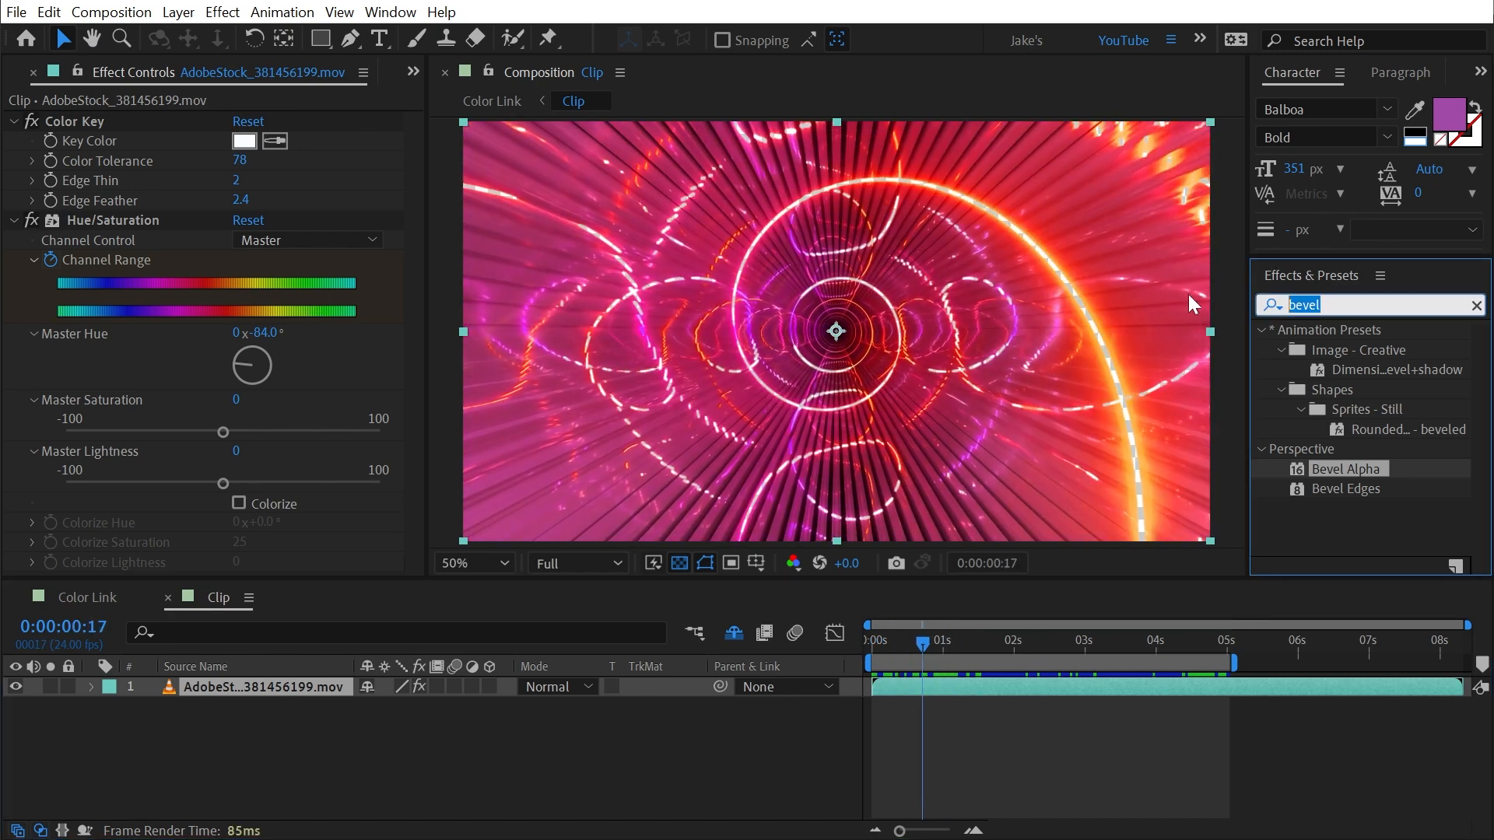
- Add Venetian Blinds to the tunnel clip and set Color Link's Sample to Average Alpha
{"action": "type", "text": "ven"}
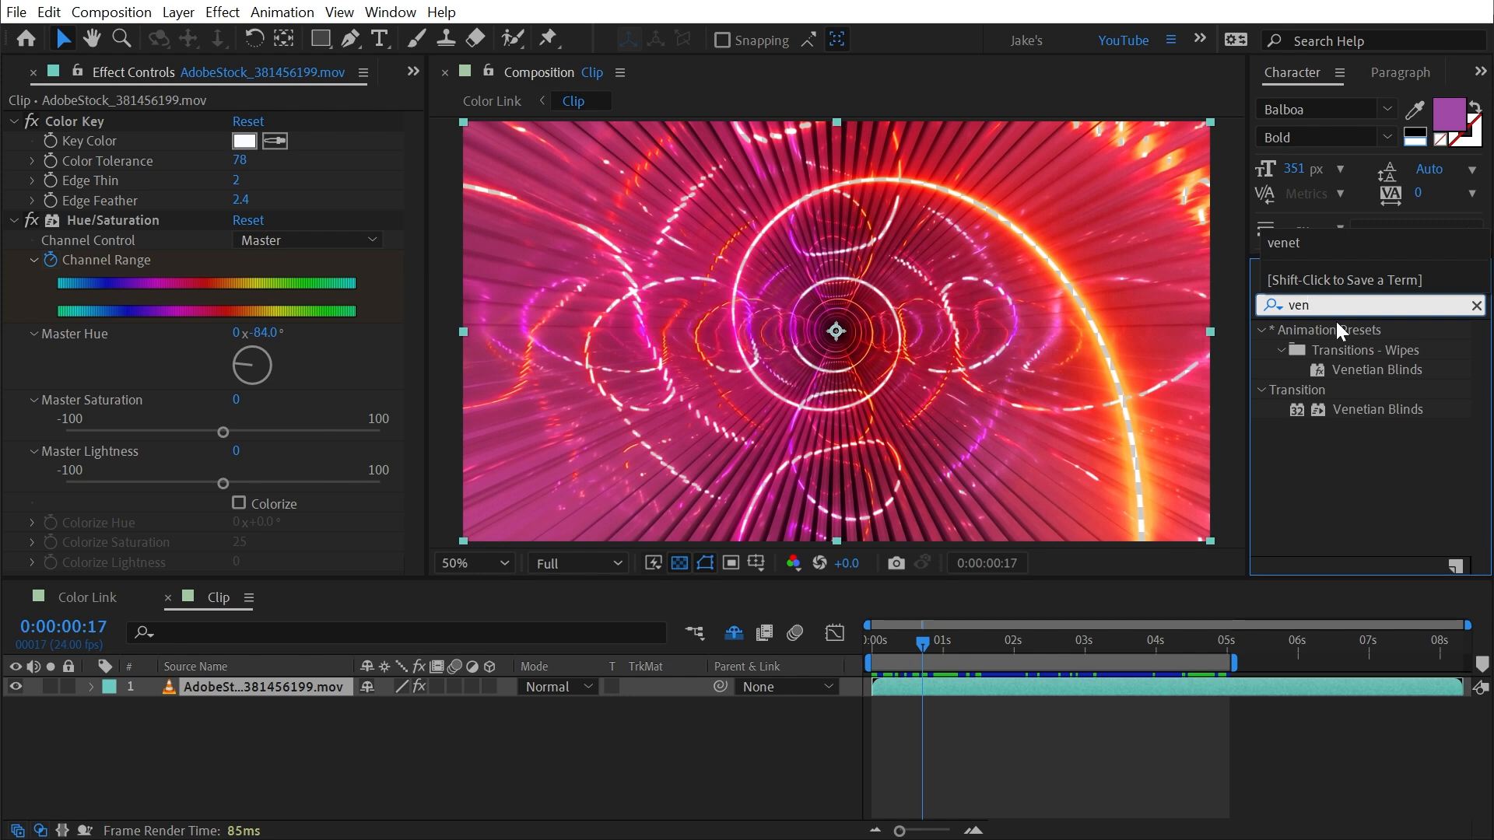
{"action": "double_click", "coordinate": [1377, 409]}
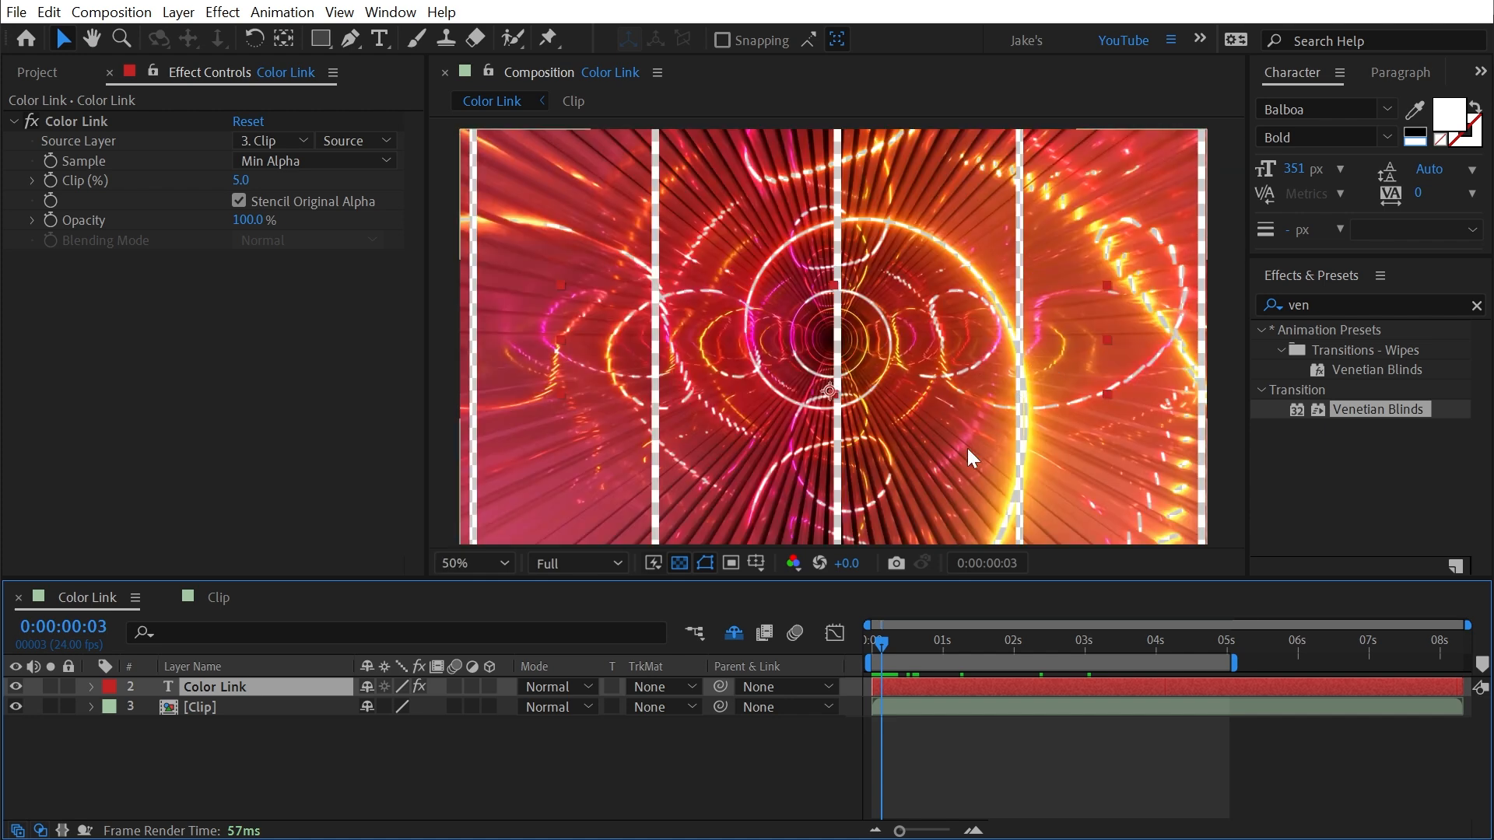
{"action": "left_click", "coordinate": [314, 160]}
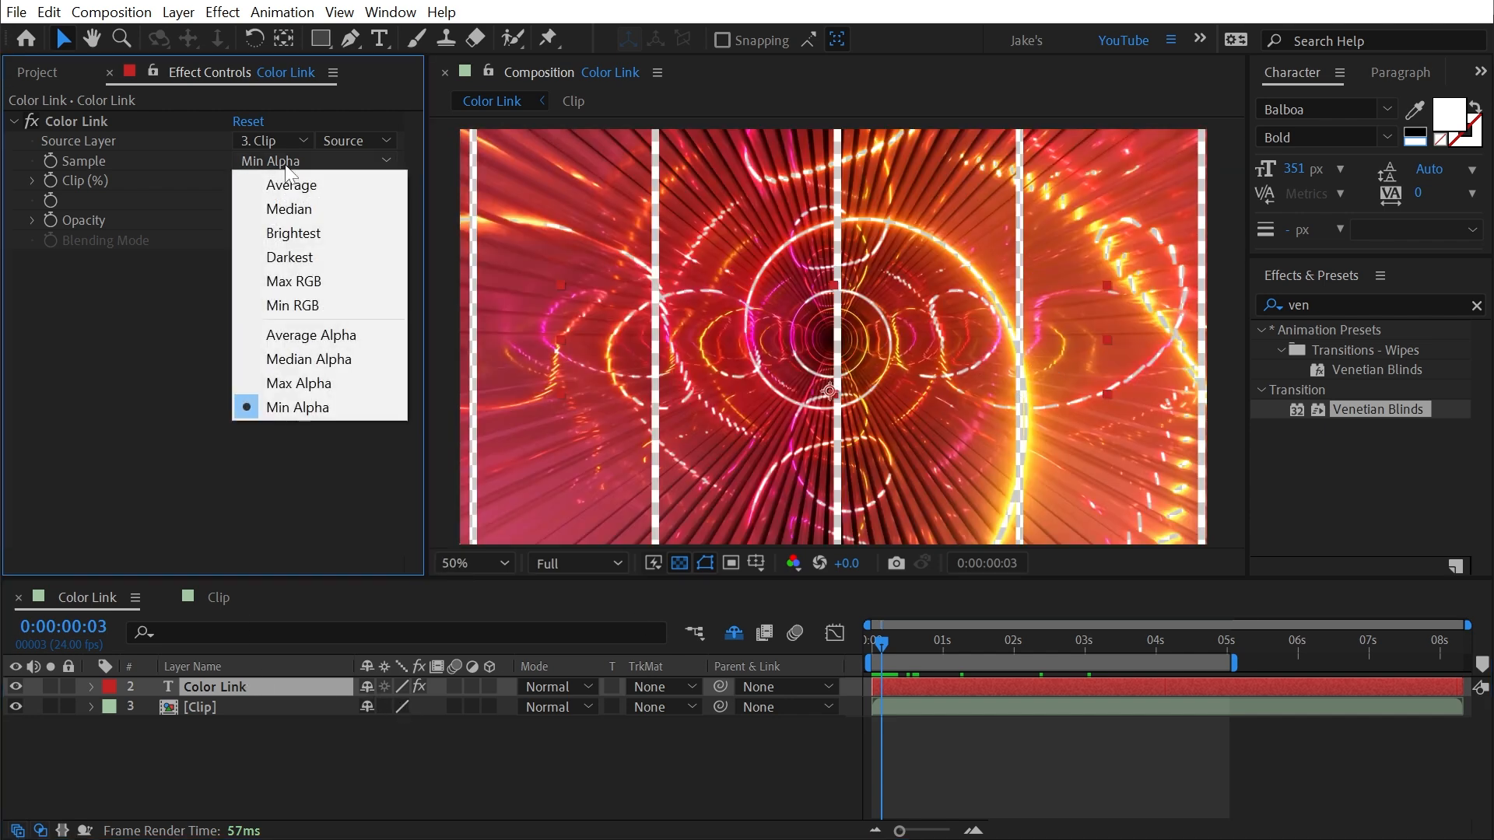
{"action": "left_click", "coordinate": [310, 334]}
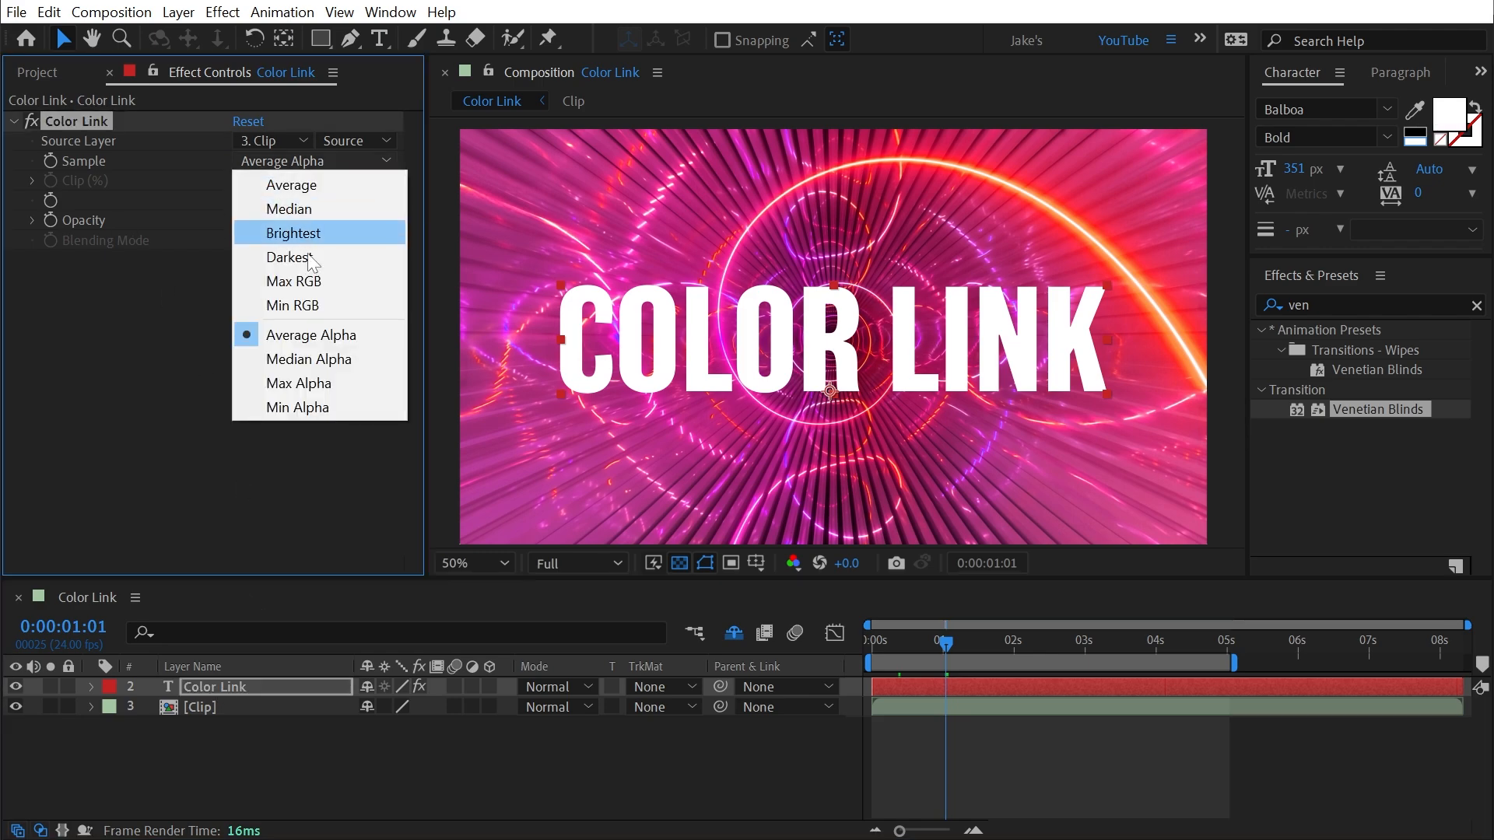
- Set Sample to Brightest, Blending Mode to Overlay, and confirm a green text colour
{"action": "left_click", "coordinate": [294, 232]}
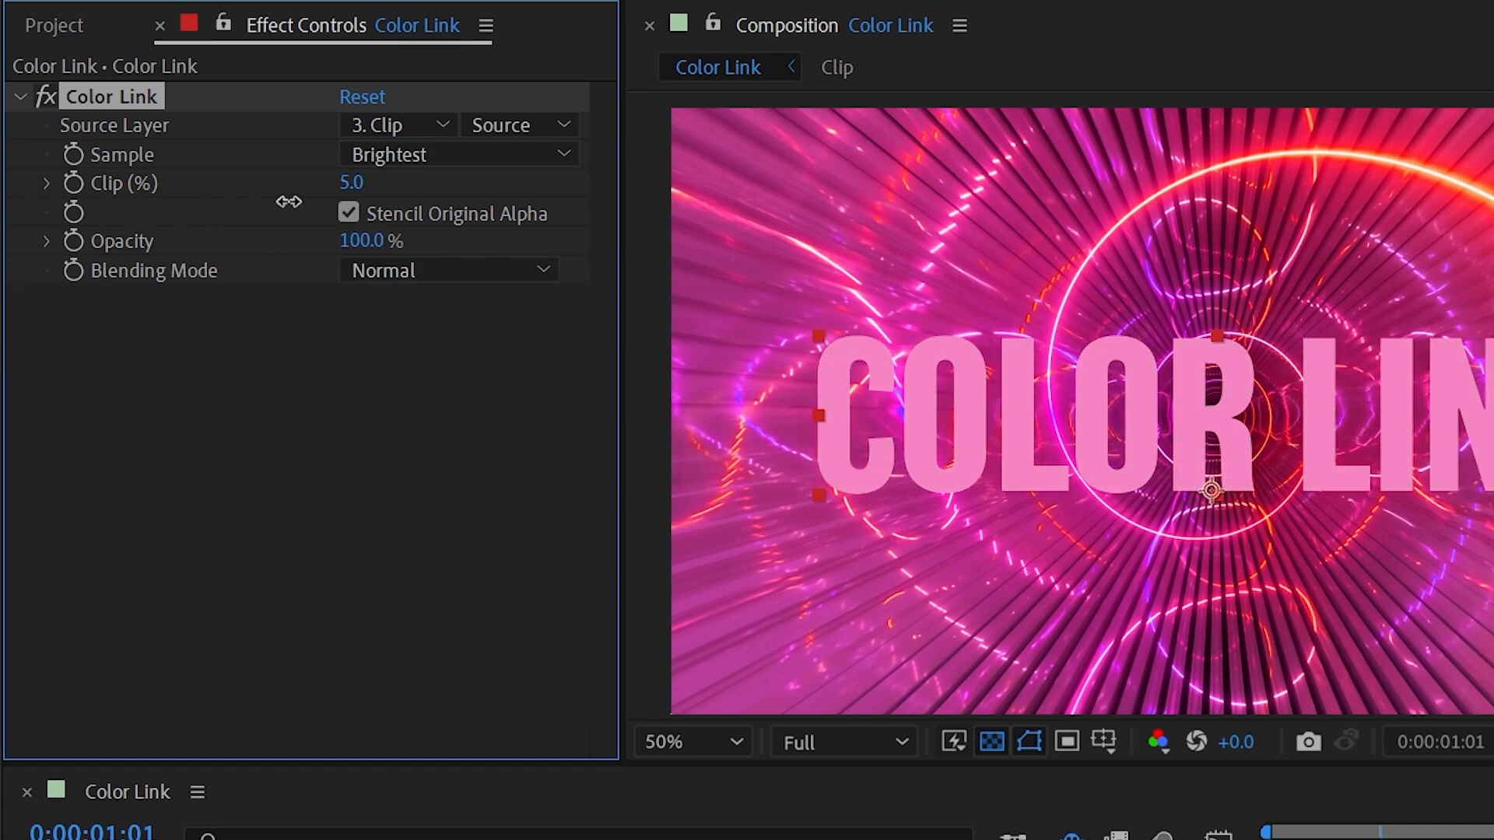
{"action": "mouse_move", "coordinate": [405, 301]}
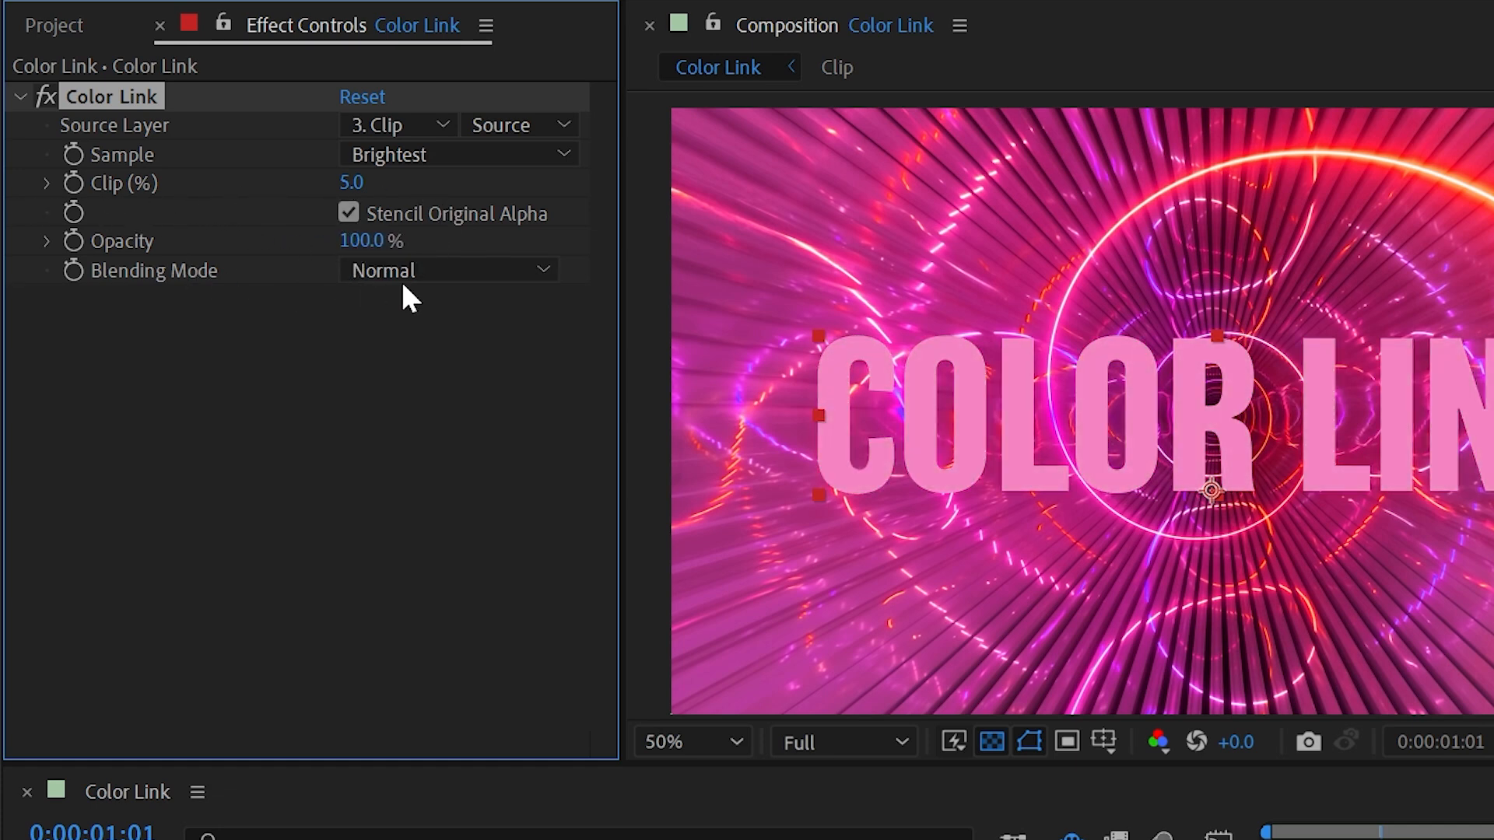
{"action": "left_click", "coordinate": [448, 271]}
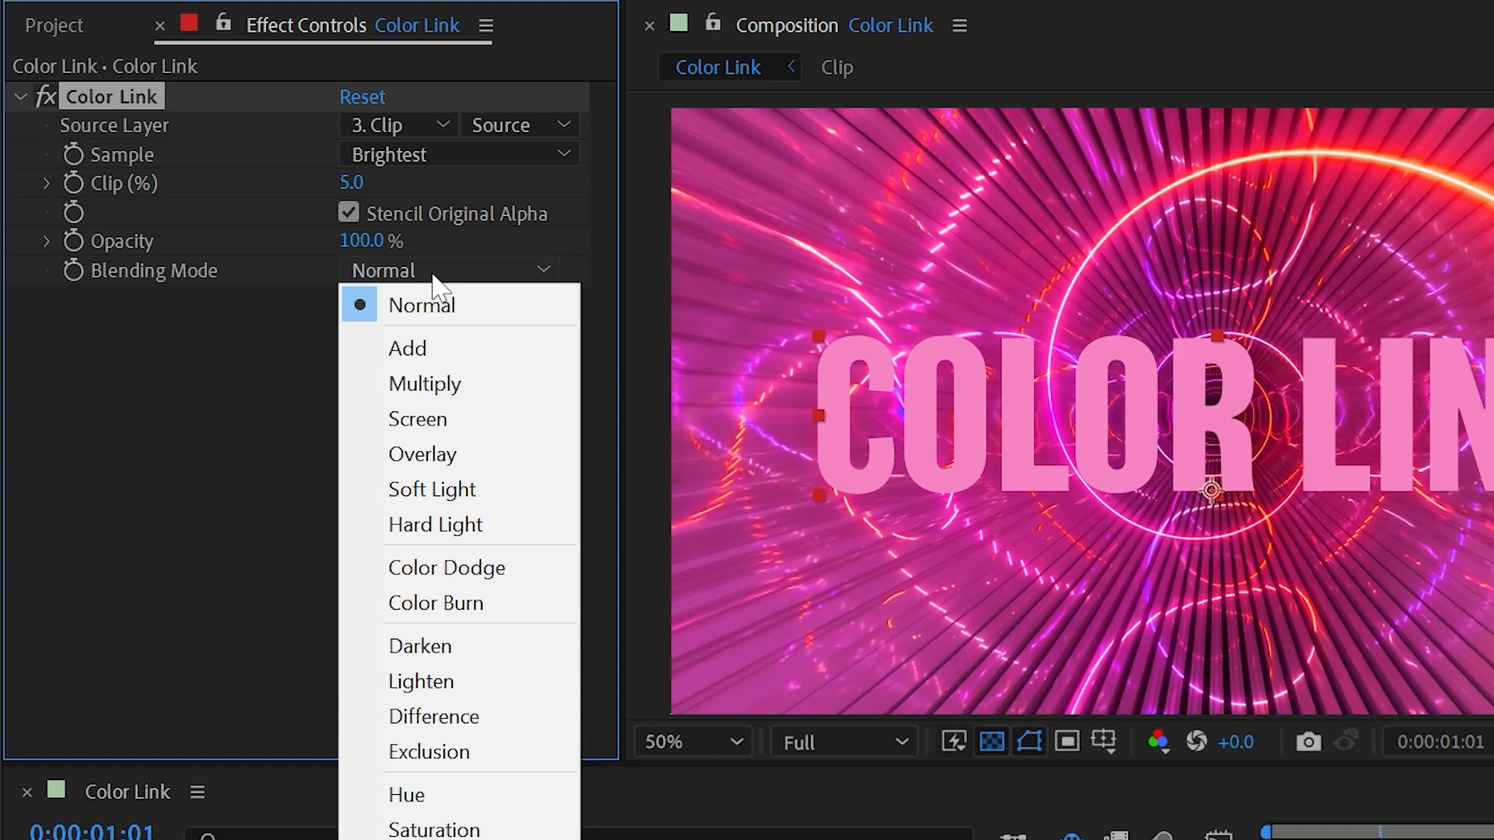
{"action": "left_click", "coordinate": [422, 453]}
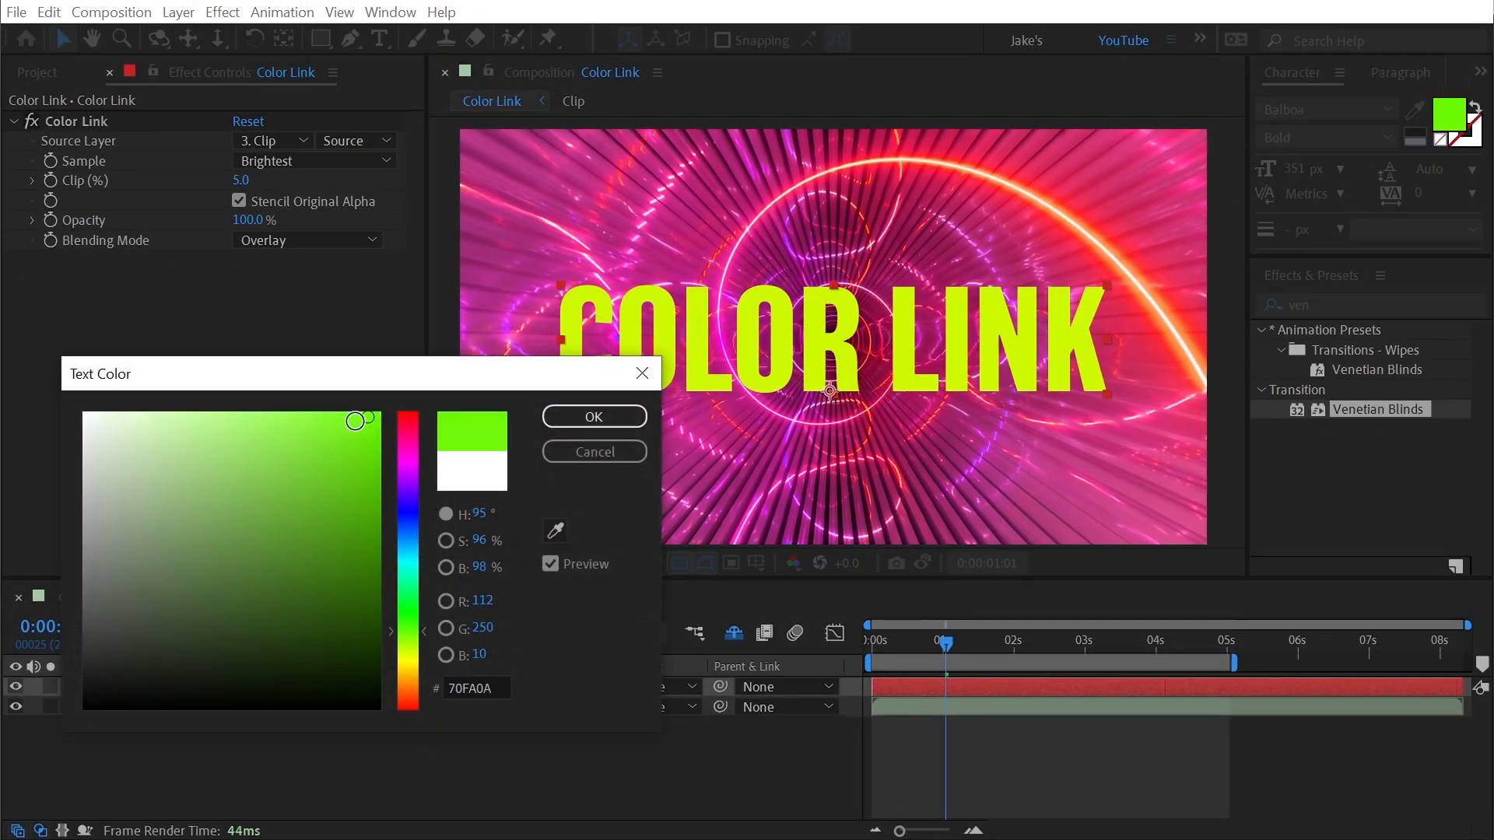
{"action": "left_click", "coordinate": [593, 417]}
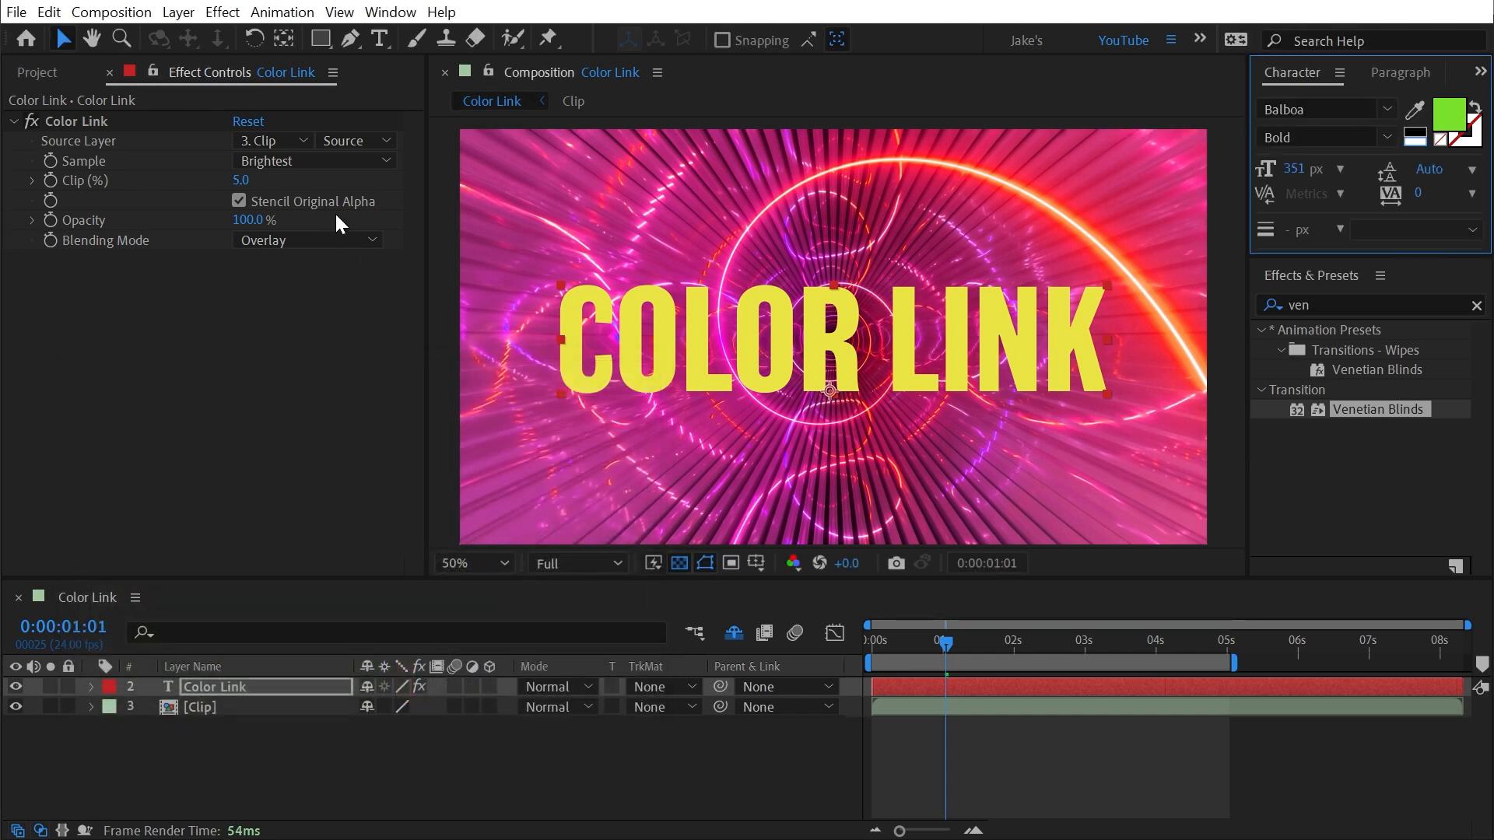
- Compare Normal blending against Overlay, then keep Overlay on the linked colour
{"action": "left_click", "coordinate": [306, 240]}
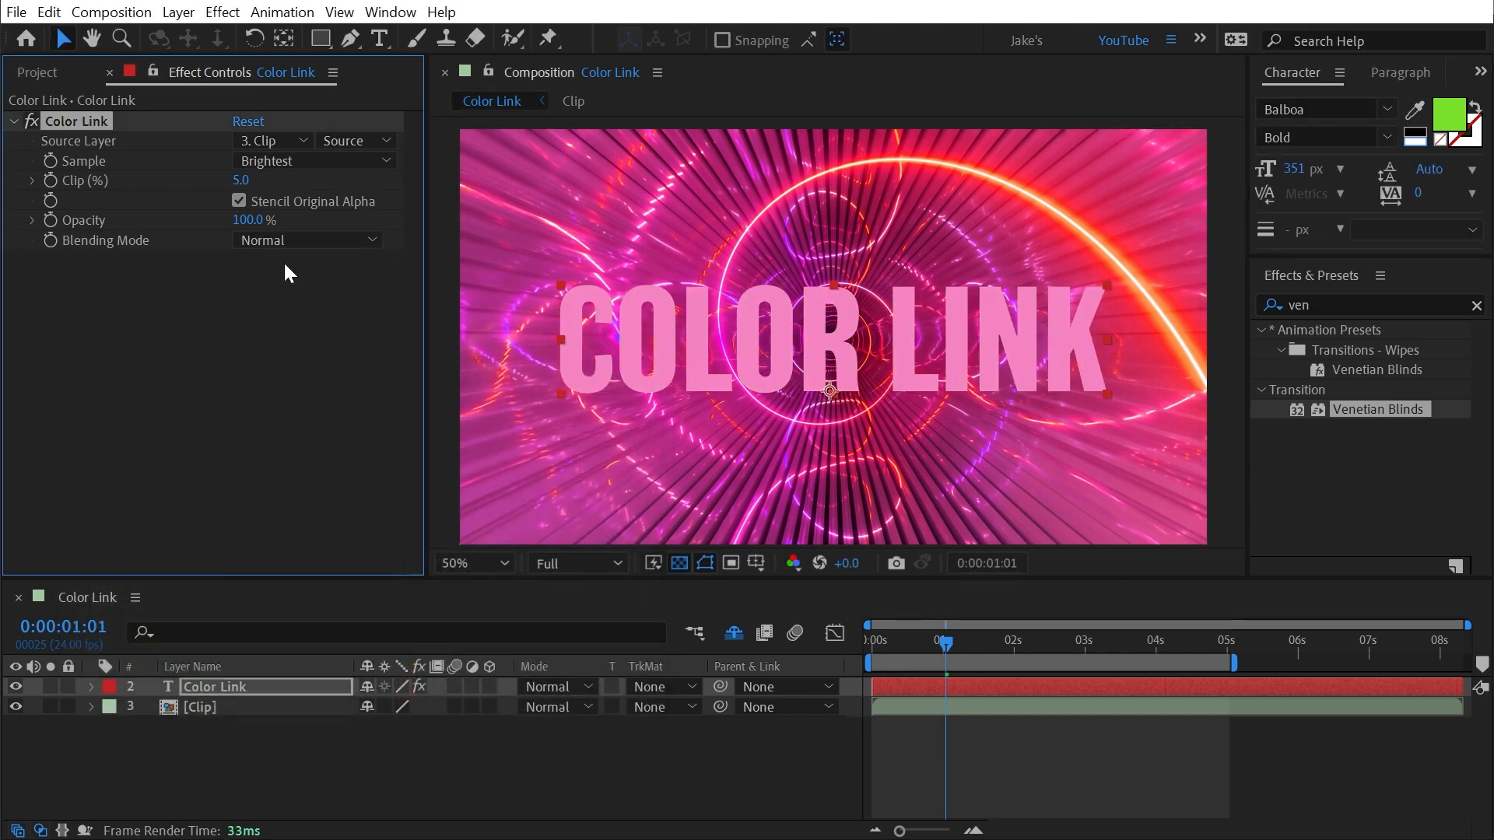
{"action": "left_click", "coordinate": [305, 239]}
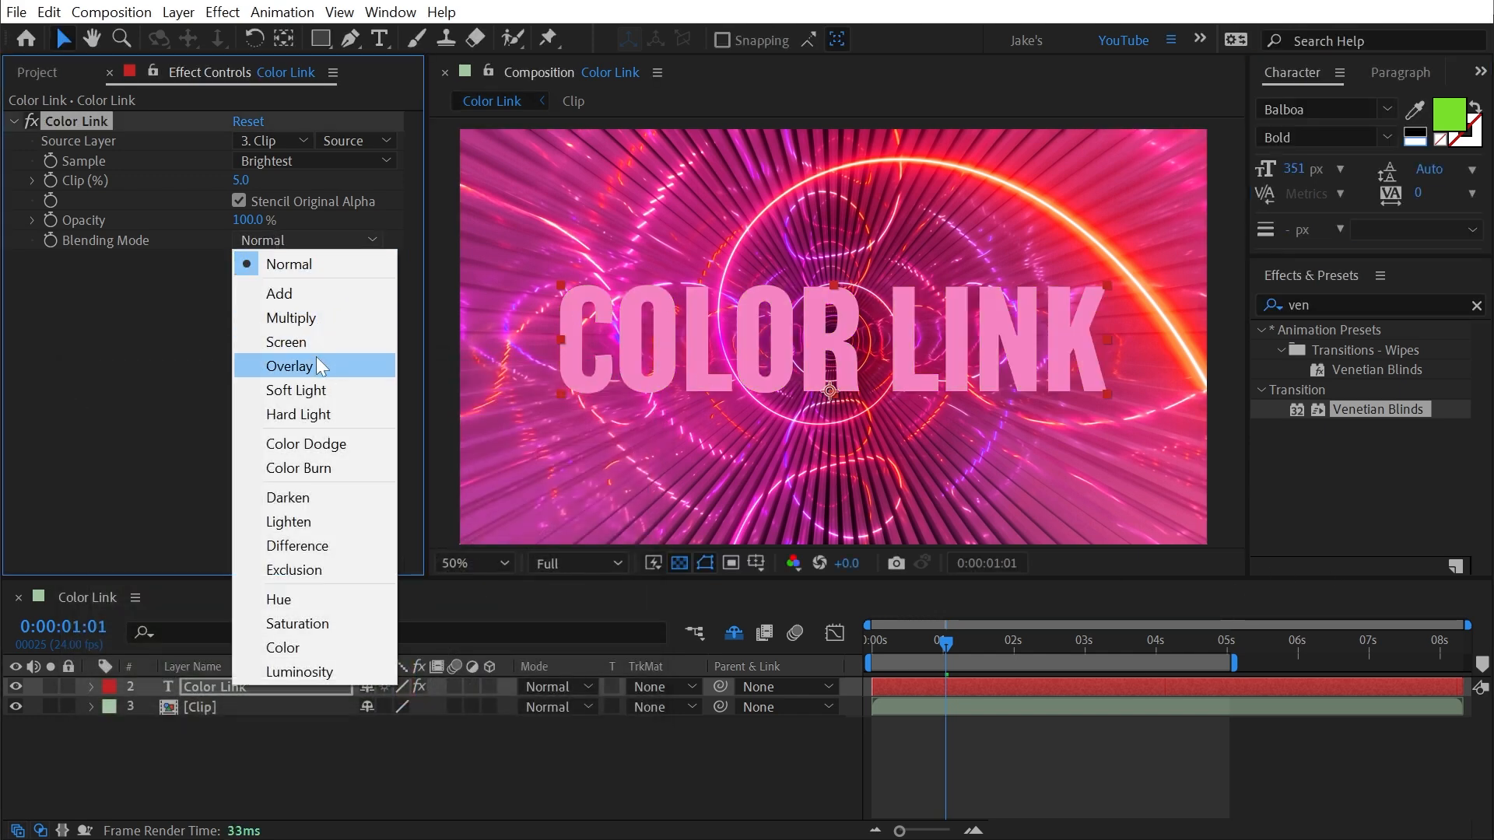
{"action": "left_click", "coordinate": [291, 366]}
{"action": "type", "text": "gradient"}
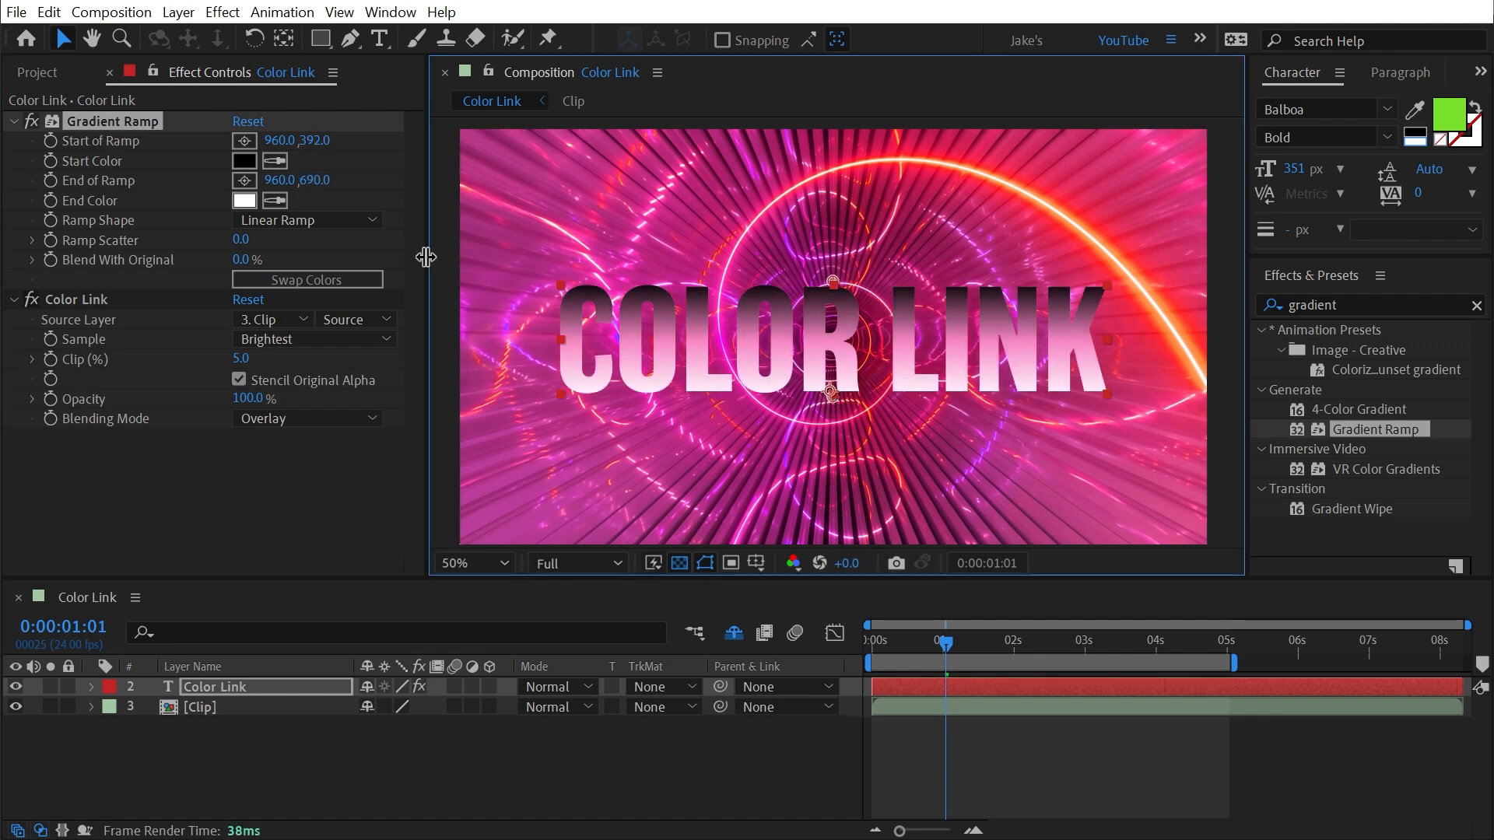
- Swap the Gradient Ramp colours and set Blend With Original to 43%
{"action": "left_click", "coordinate": [306, 279]}
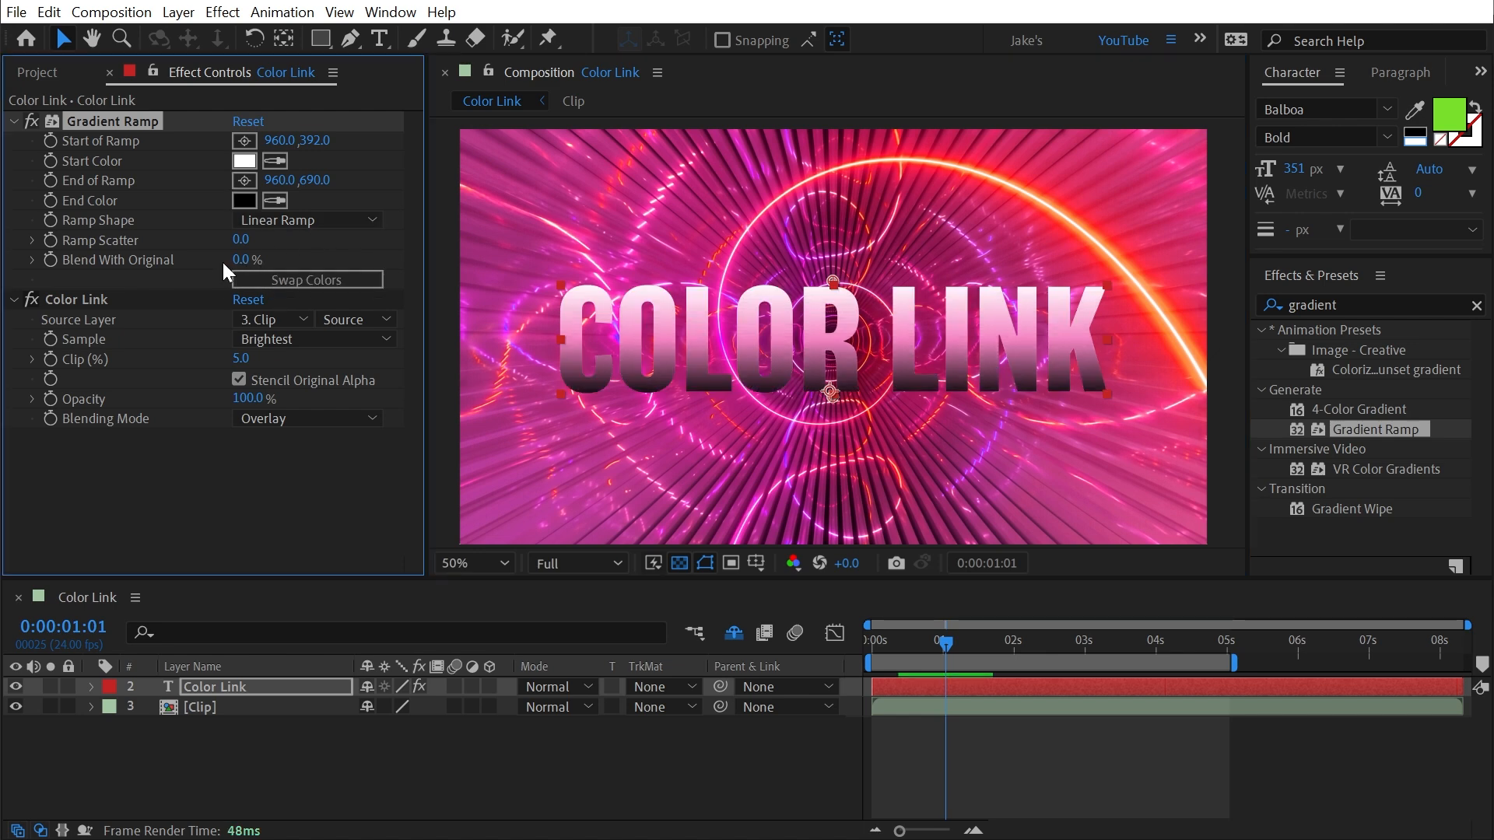
{"action": "left_click_drag", "start_coordinate": [241, 260], "coordinate": [271, 260]}
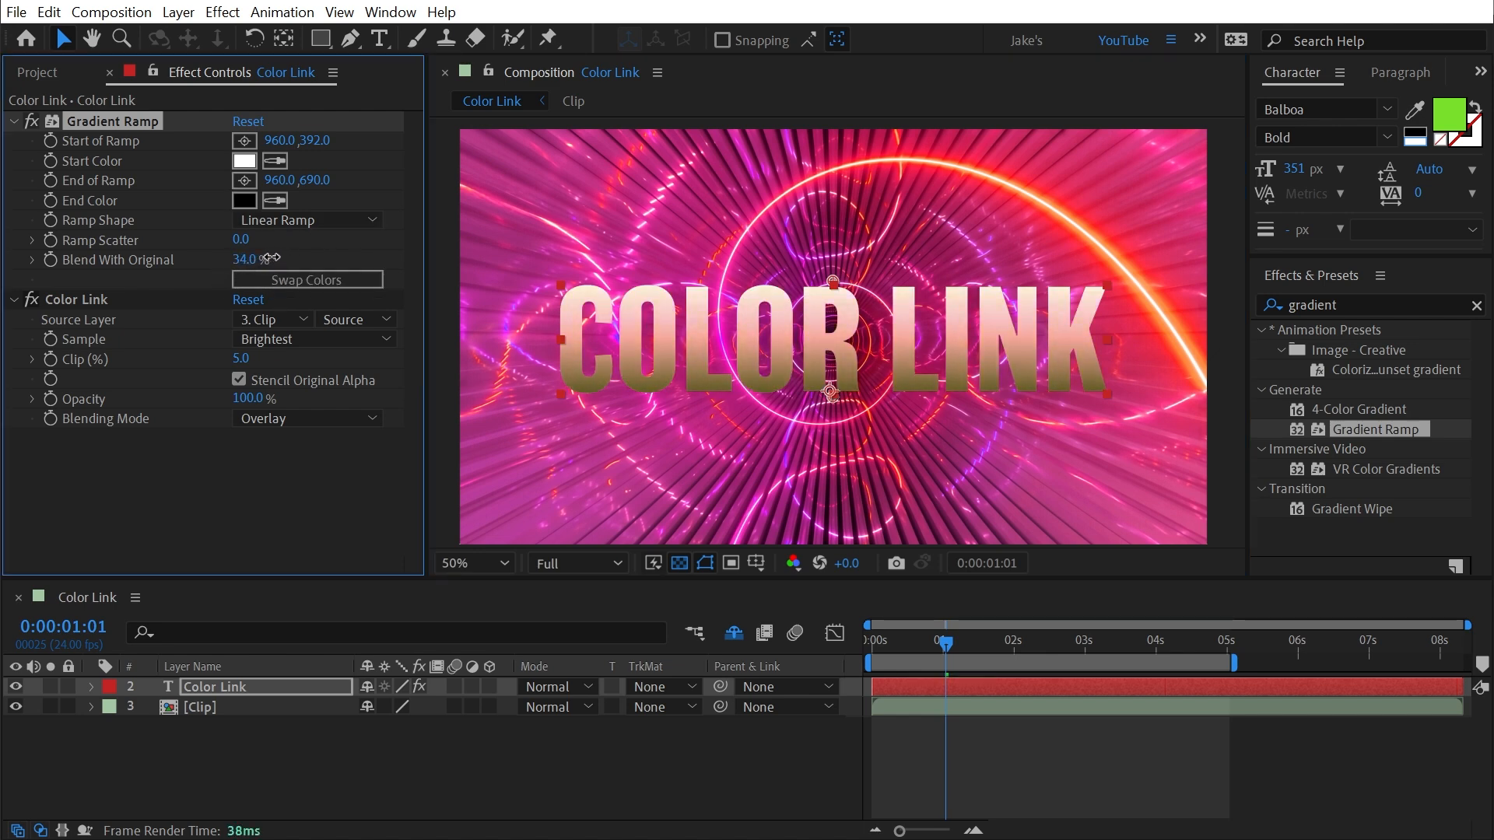
{"action": "left_click_drag", "start_coordinate": [246, 260], "coordinate": [254, 260]}
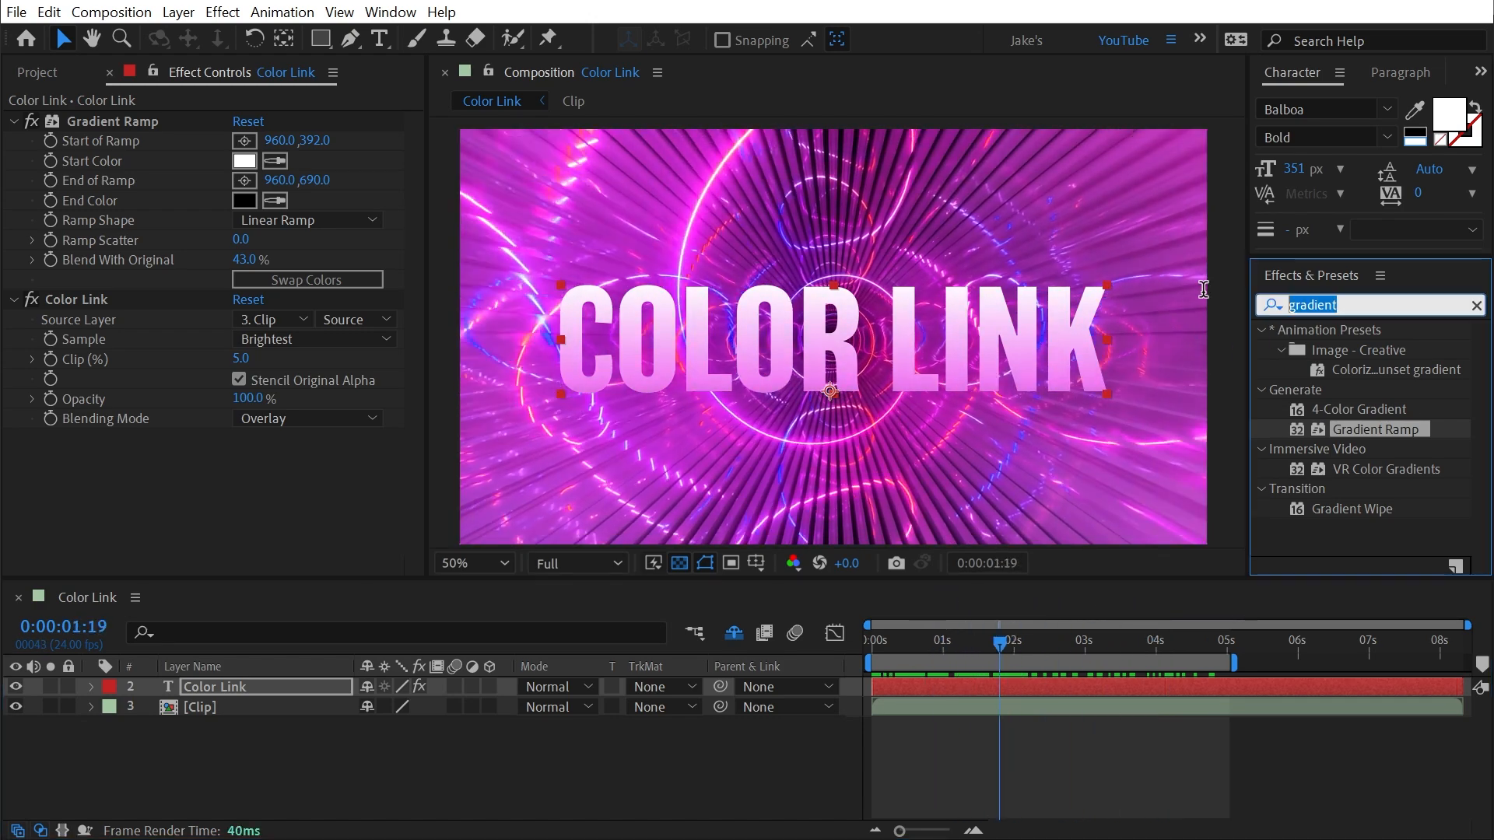
- Add Bevel Alpha to the text with Light Angle 0°
{"action": "type", "text": "bevel"}
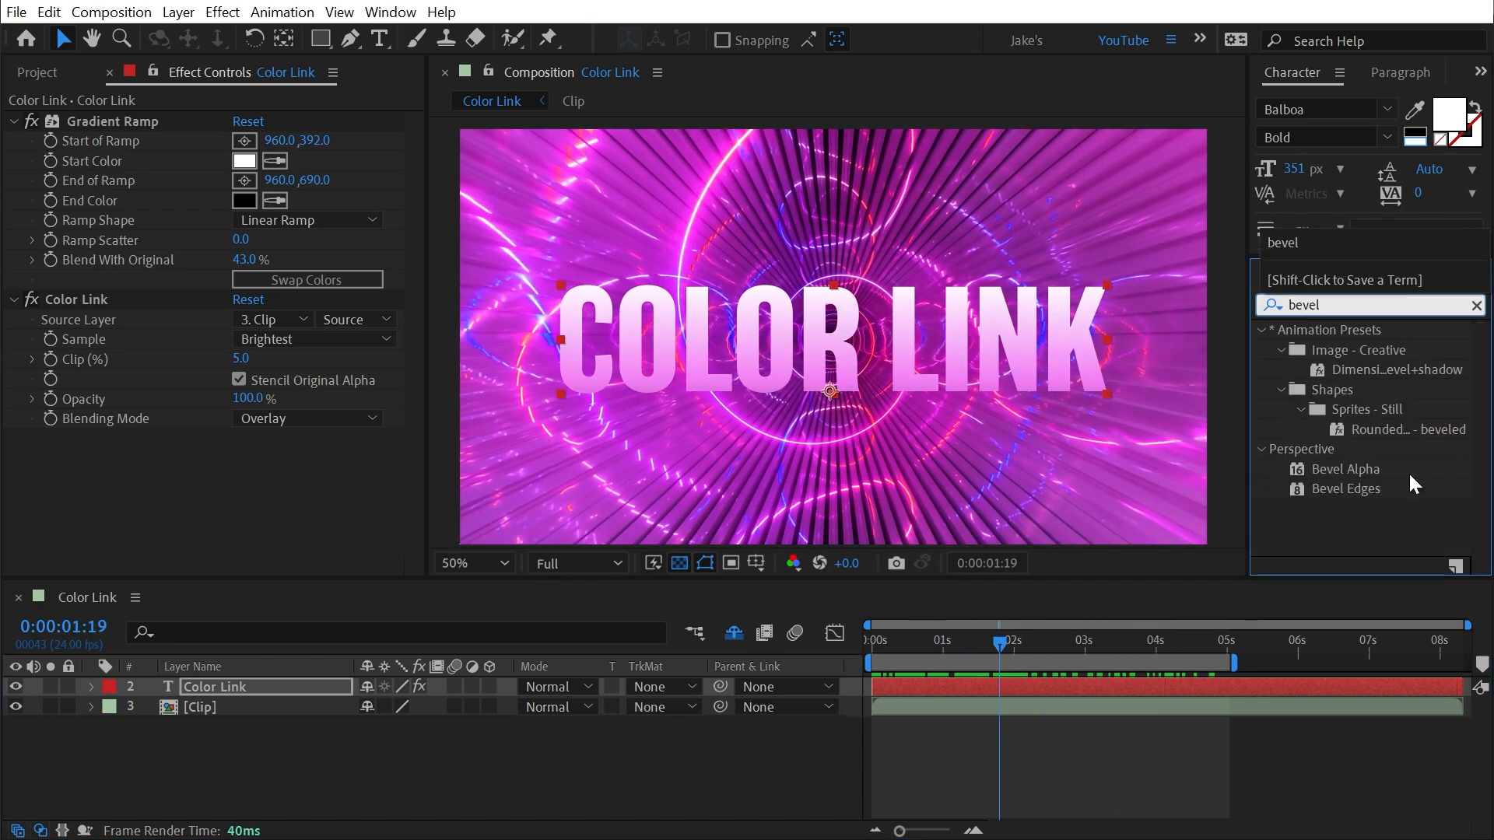
{"action": "double_click", "coordinate": [1346, 468]}
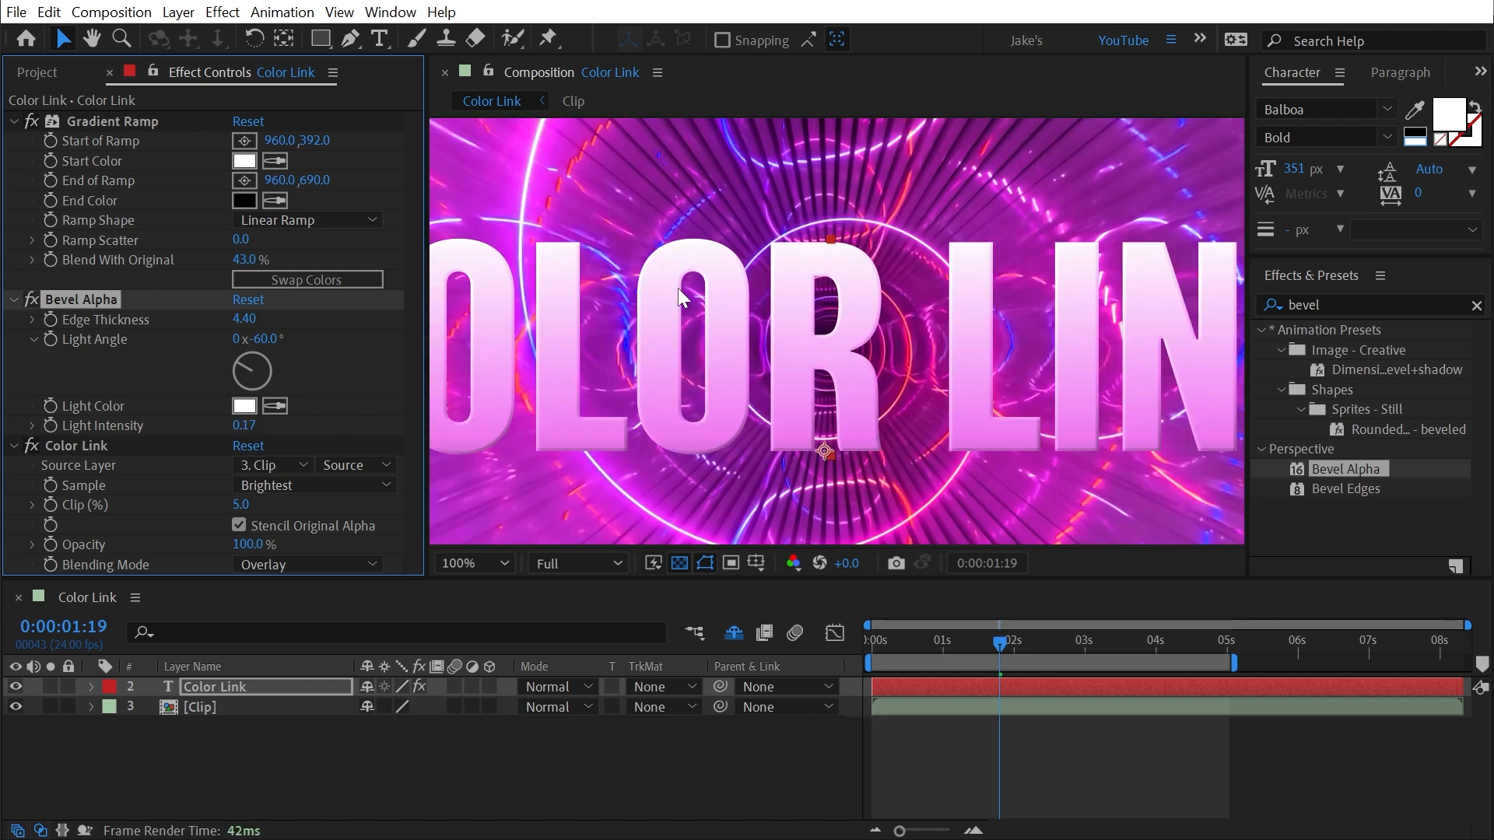
{"action": "left_click", "coordinate": [471, 563]}
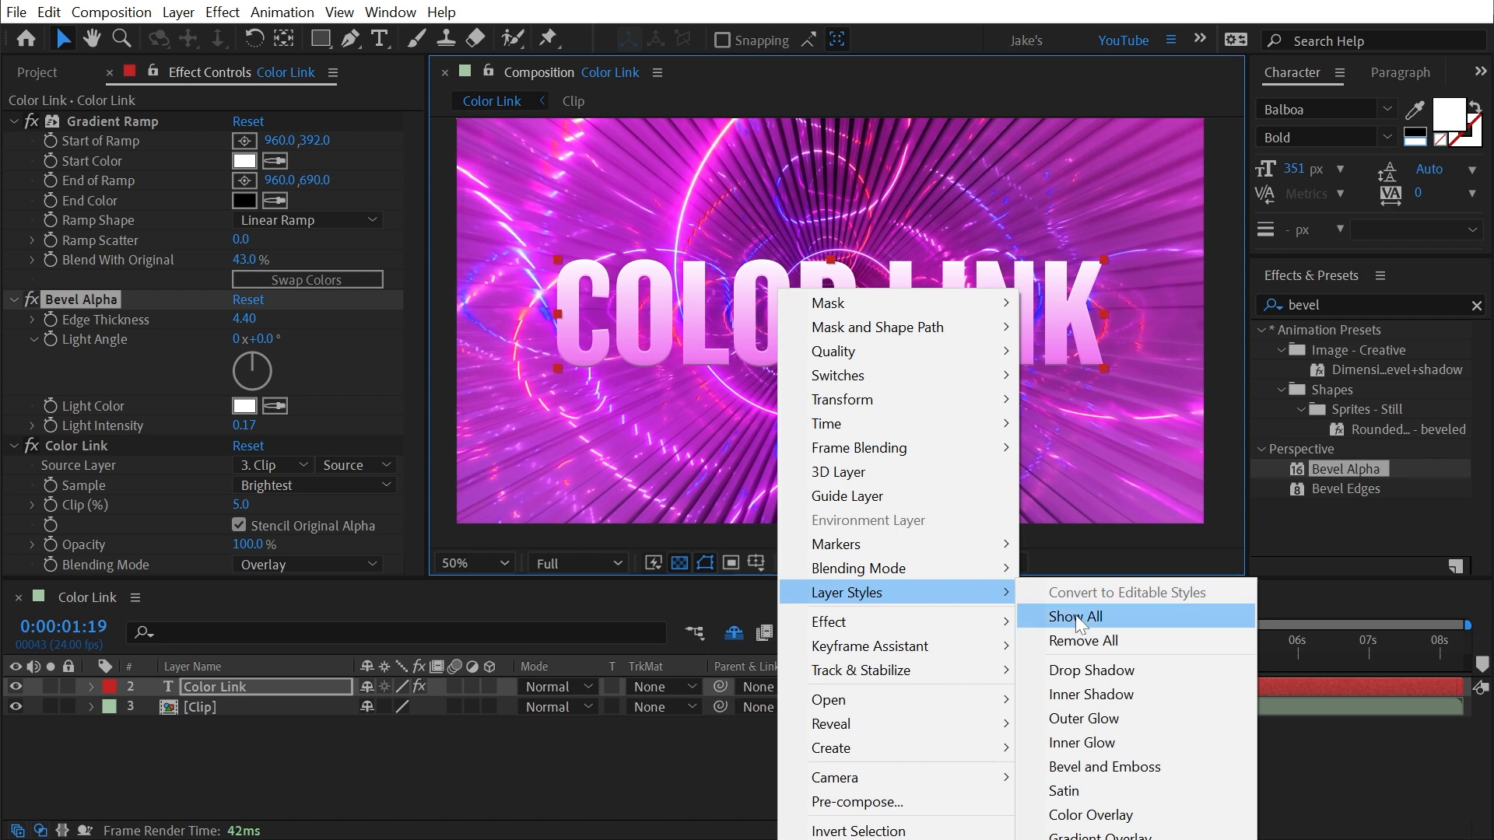
{"action": "mouse_move", "coordinate": [1082, 742]}
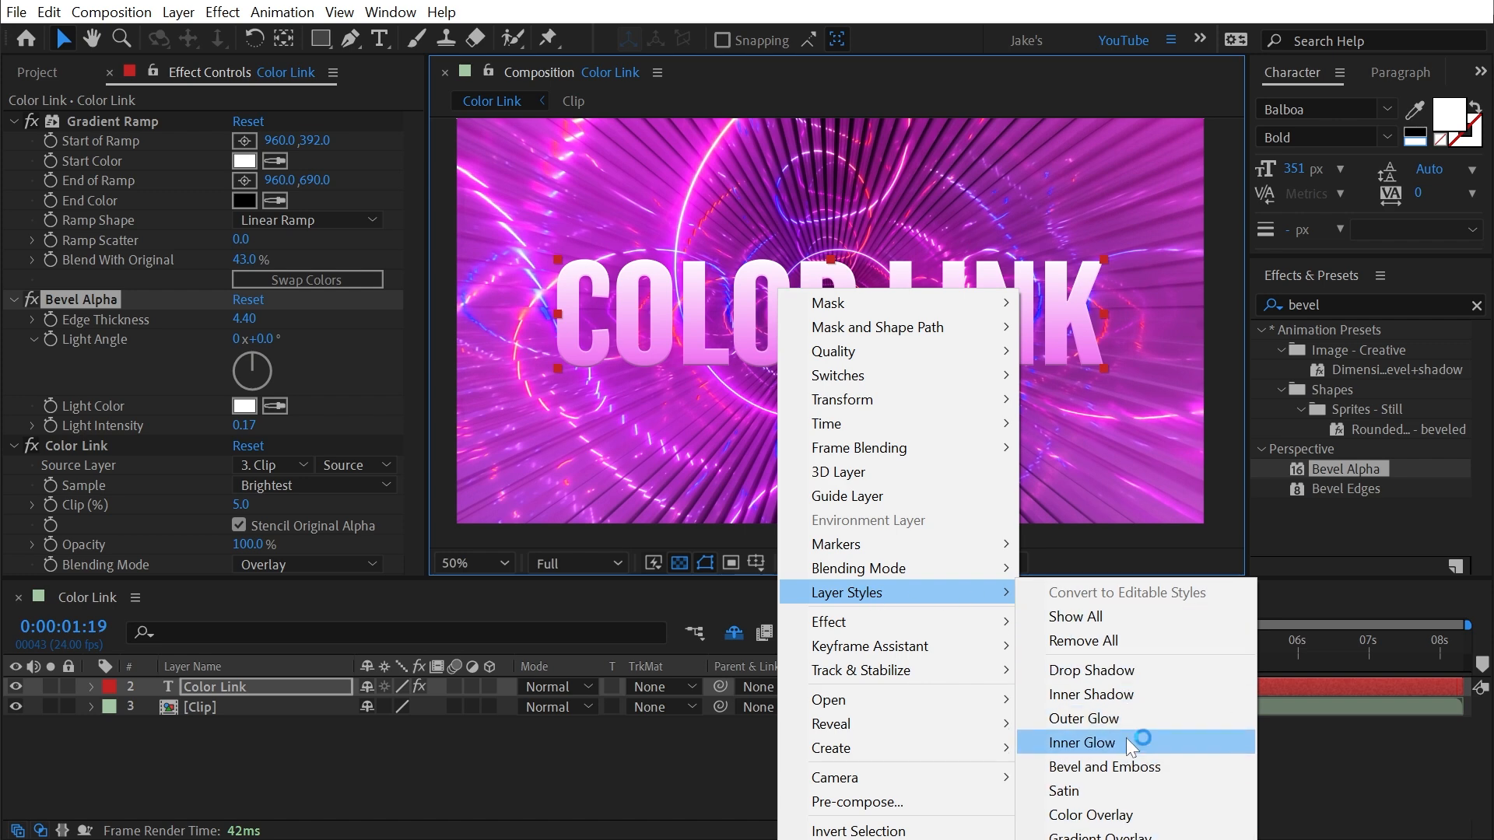
- Add an Inner Glow layer style, pick its colour, set opacity to 60%, and preview playback
{"action": "left_click", "coordinate": [1082, 742]}
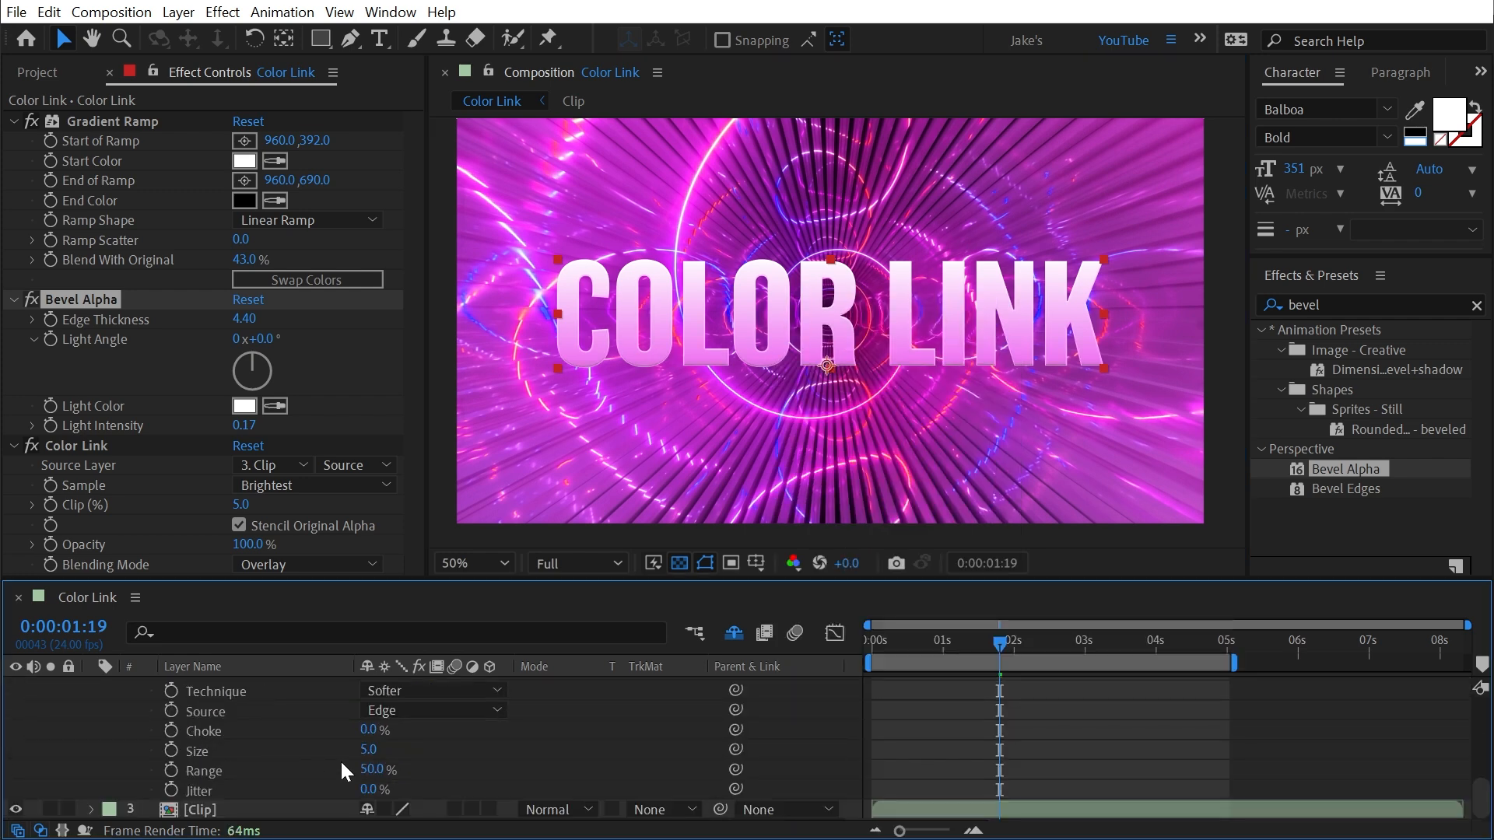
{"action": "left_click", "coordinate": [372, 691]}
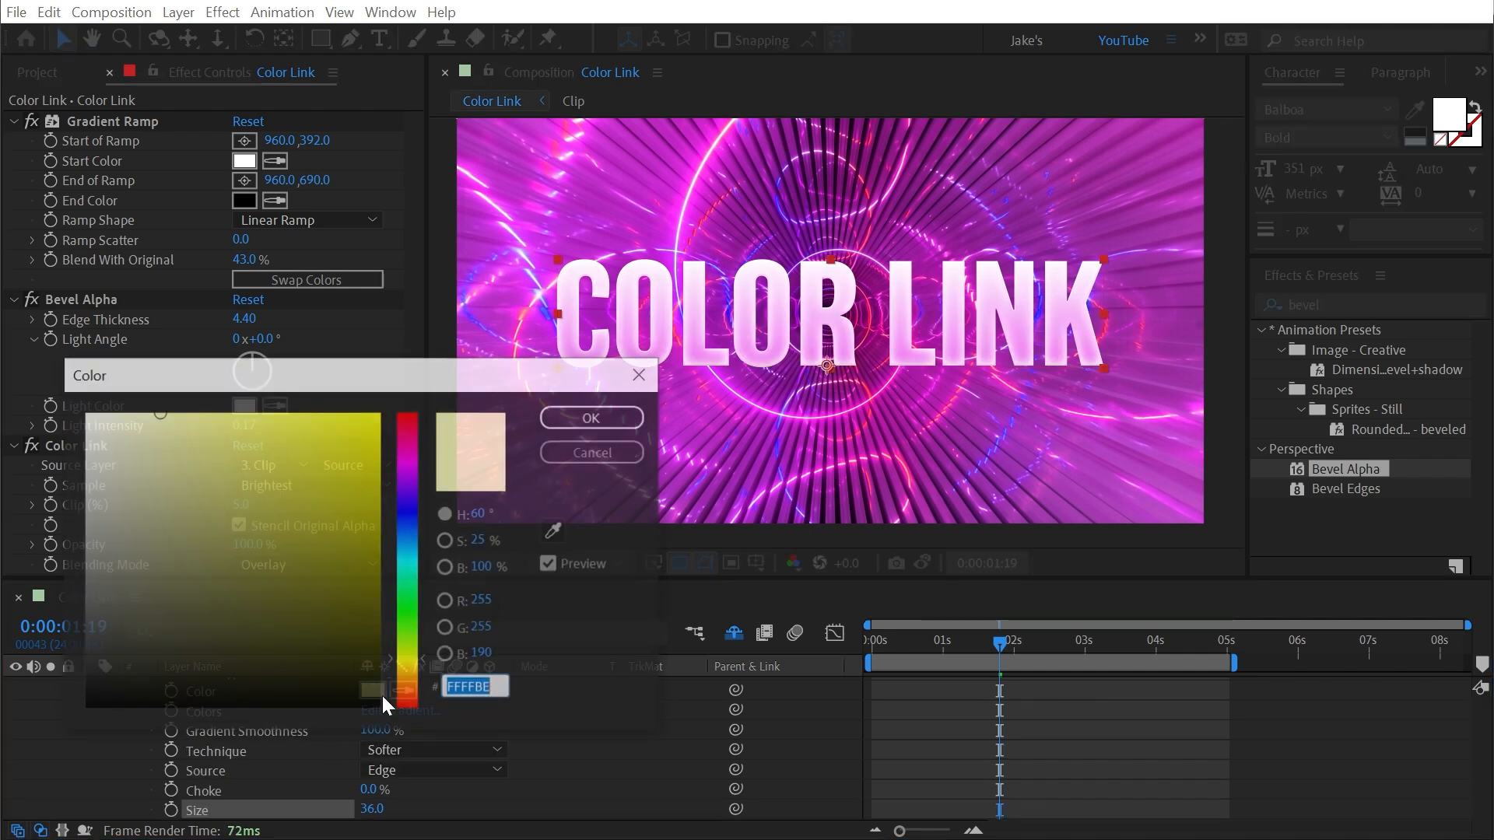
{"action": "left_click", "coordinate": [589, 452]}
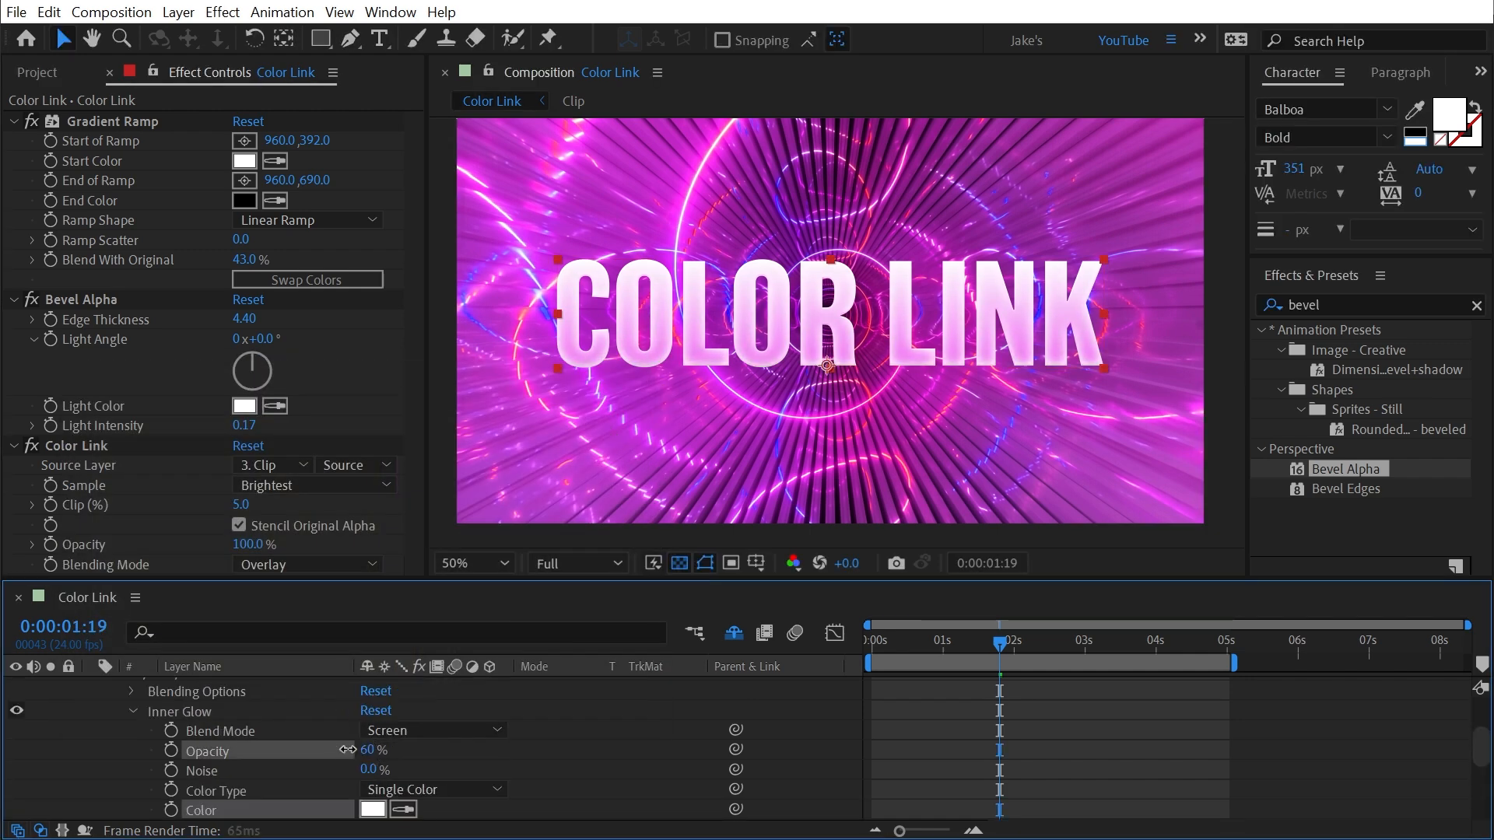
{"action": "left_click_drag", "start_coordinate": [375, 750], "coordinate": [358, 751]}
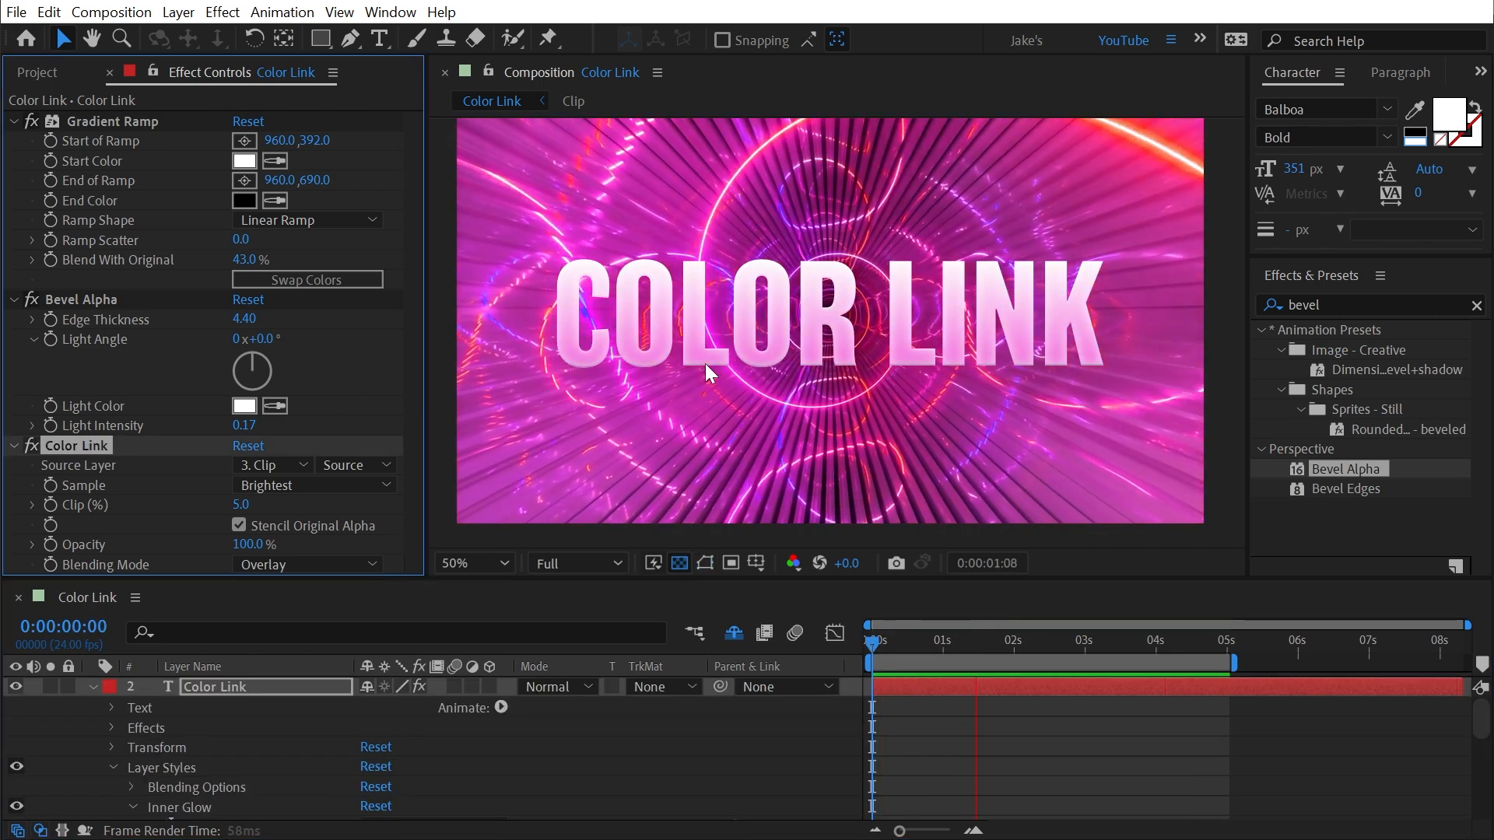
{"action": "left_click", "coordinate": [1110, 663]}
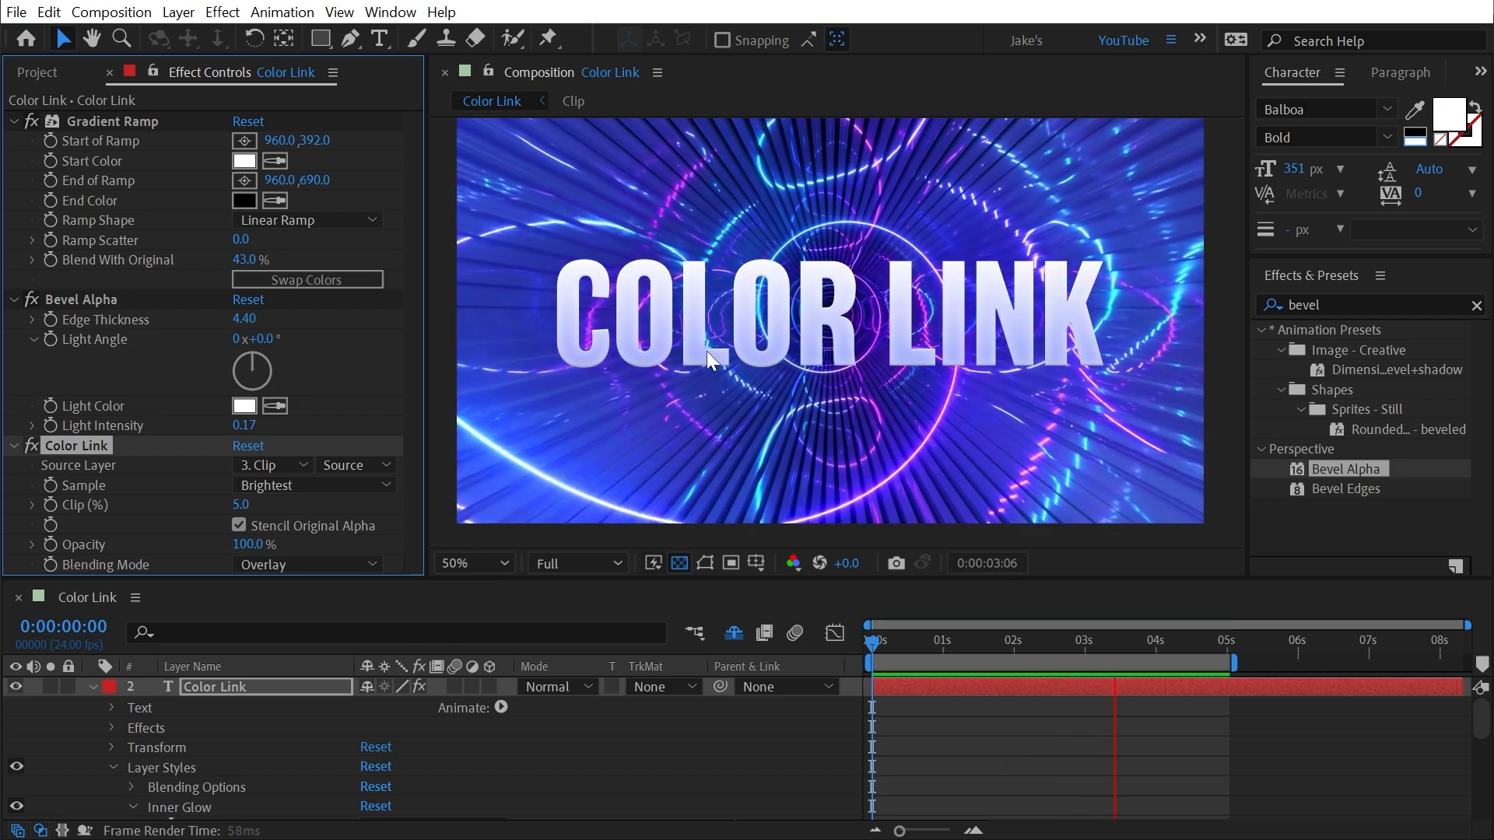